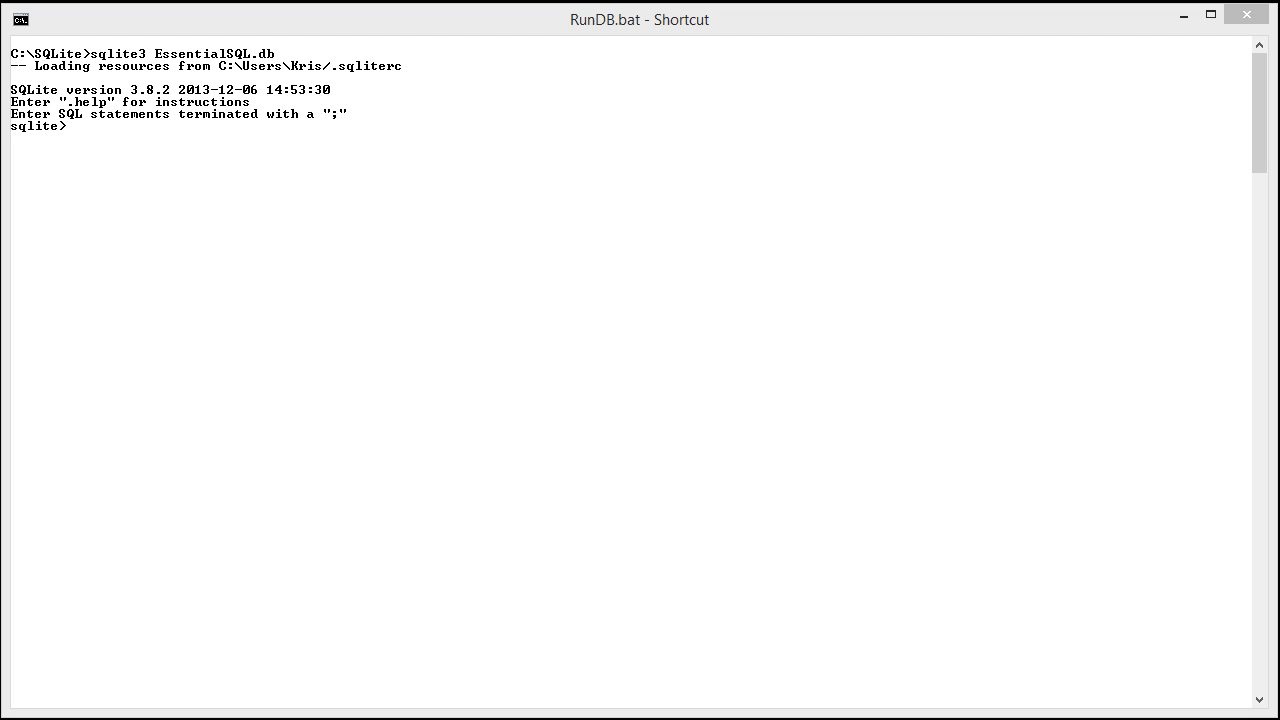
Step: Begin a template query selecting Column1, Column2 from MyTable, continued on a new line
click(316, 132)
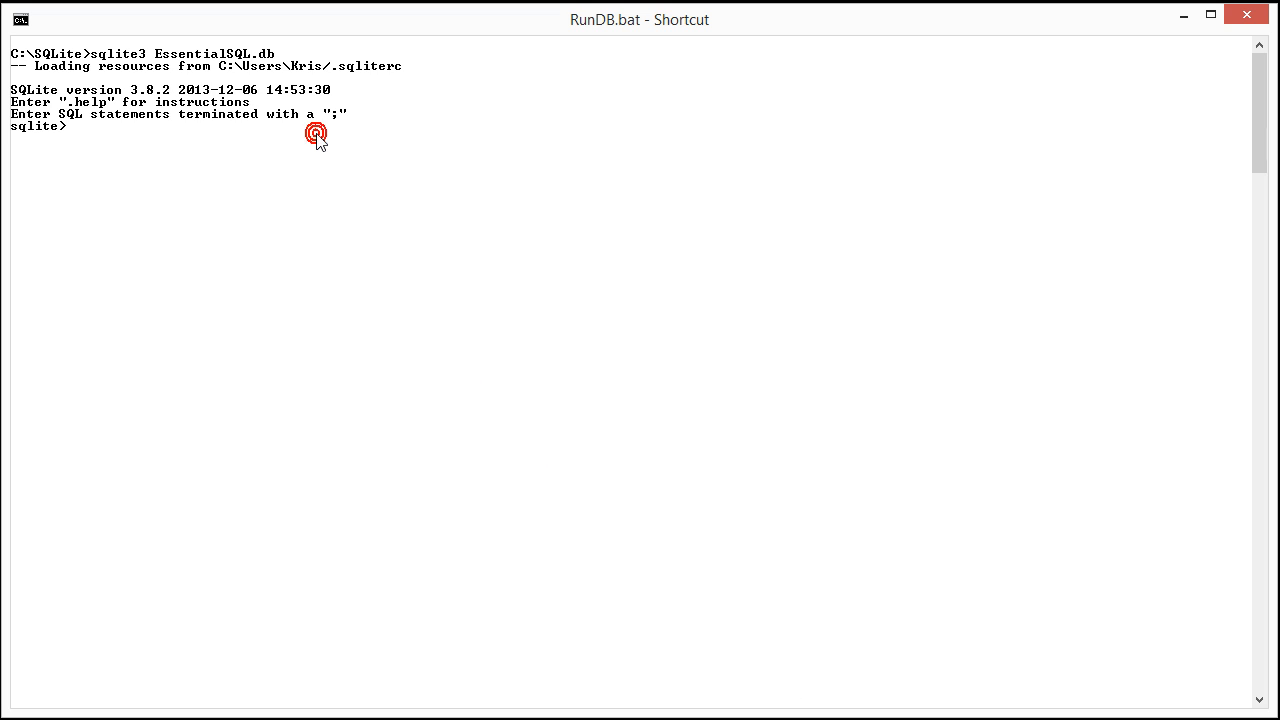
click(316, 132)
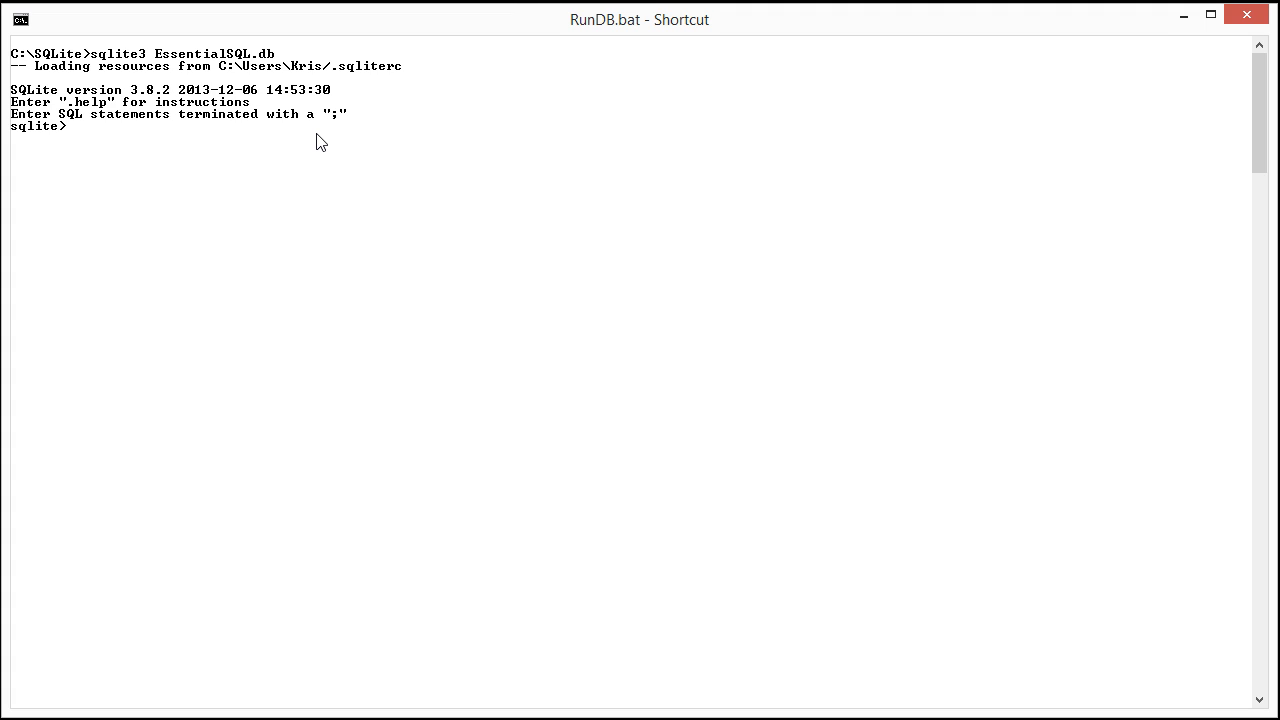
text(SELE)
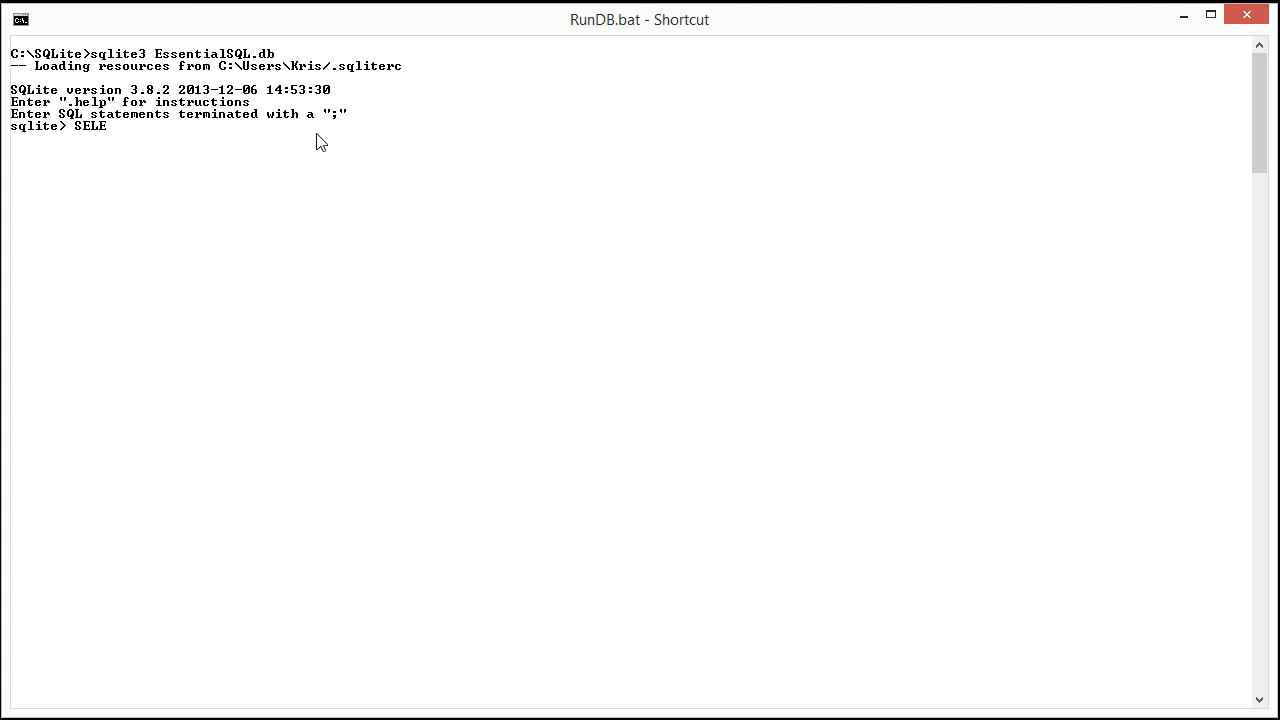
text(CT C)
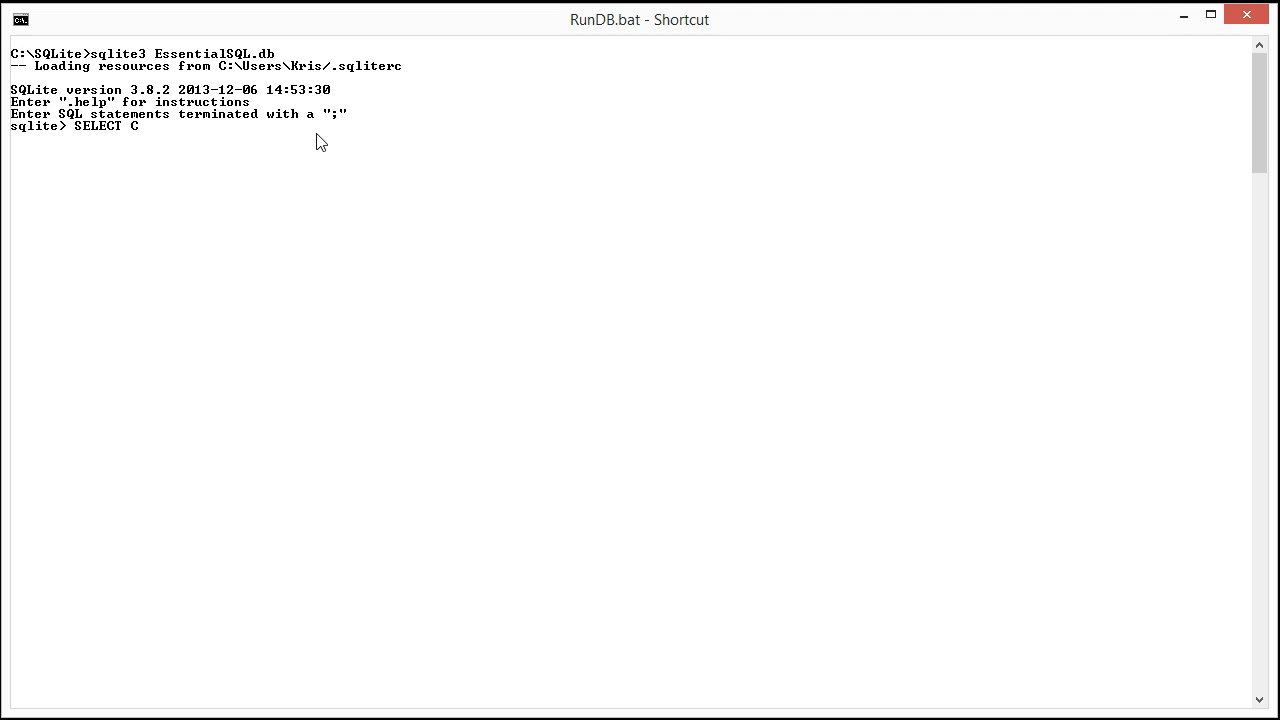
text(olumn1, Column2)
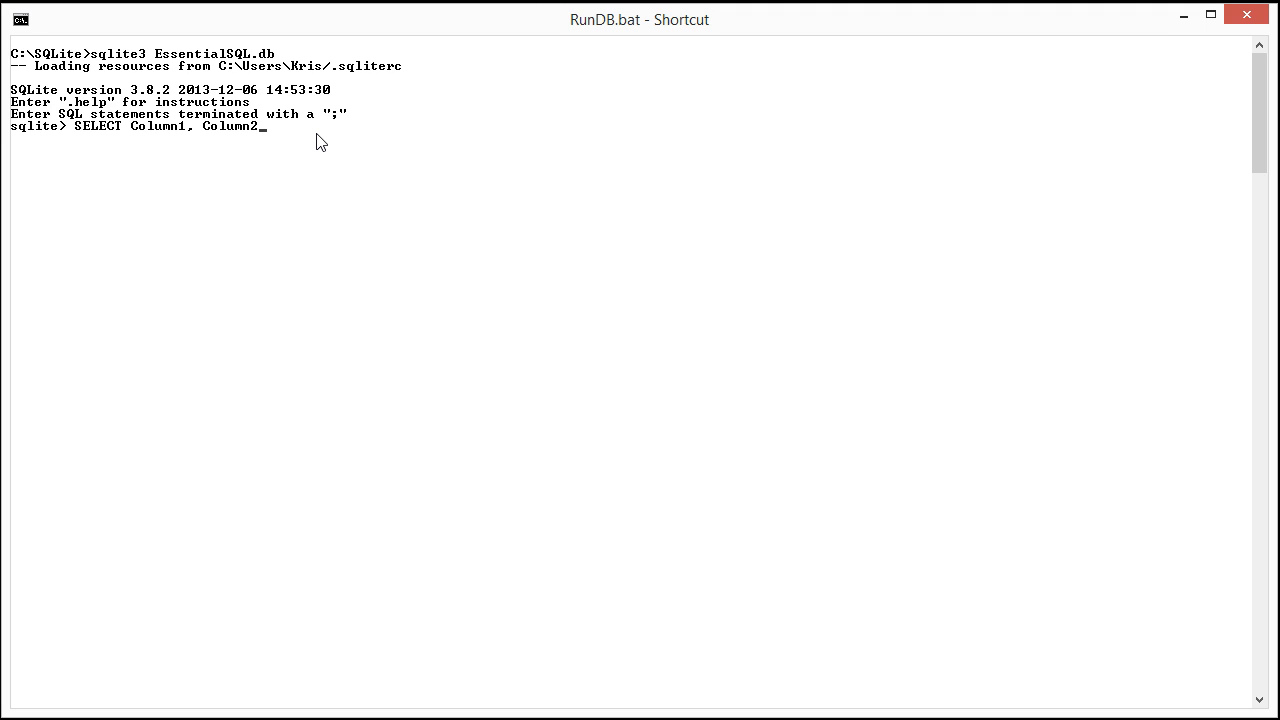
text(FROM T)
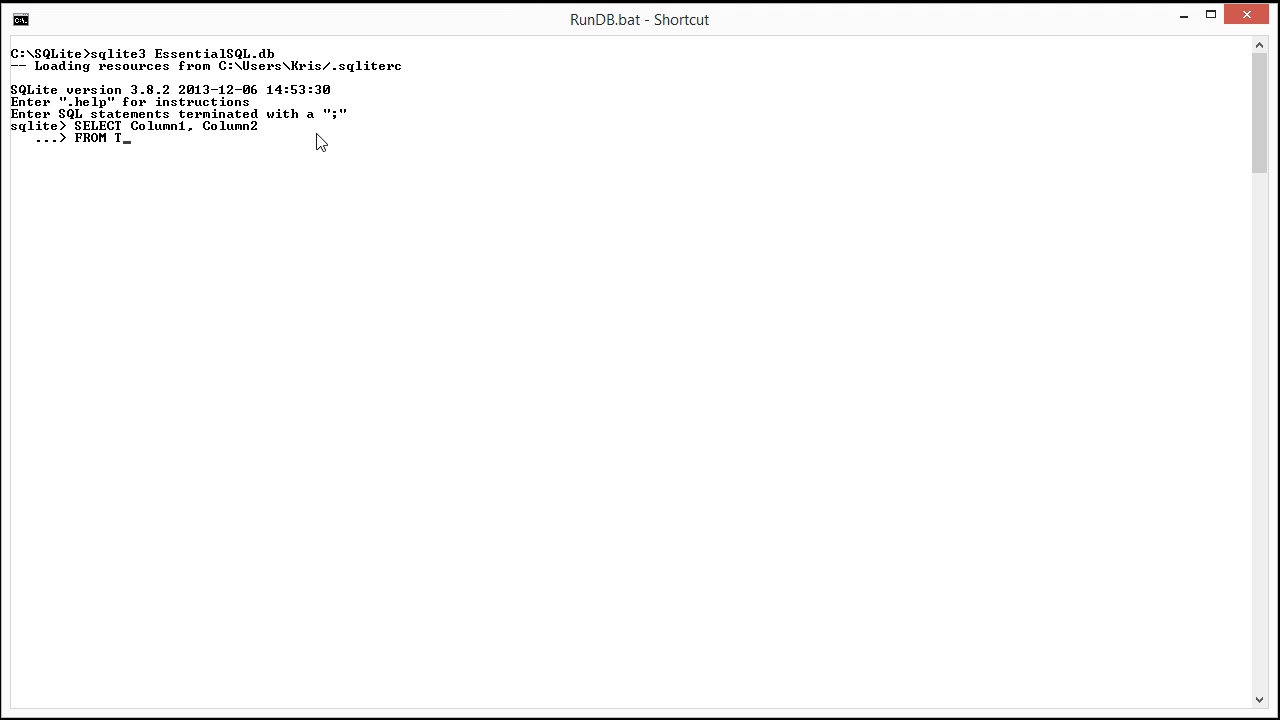
text(y)
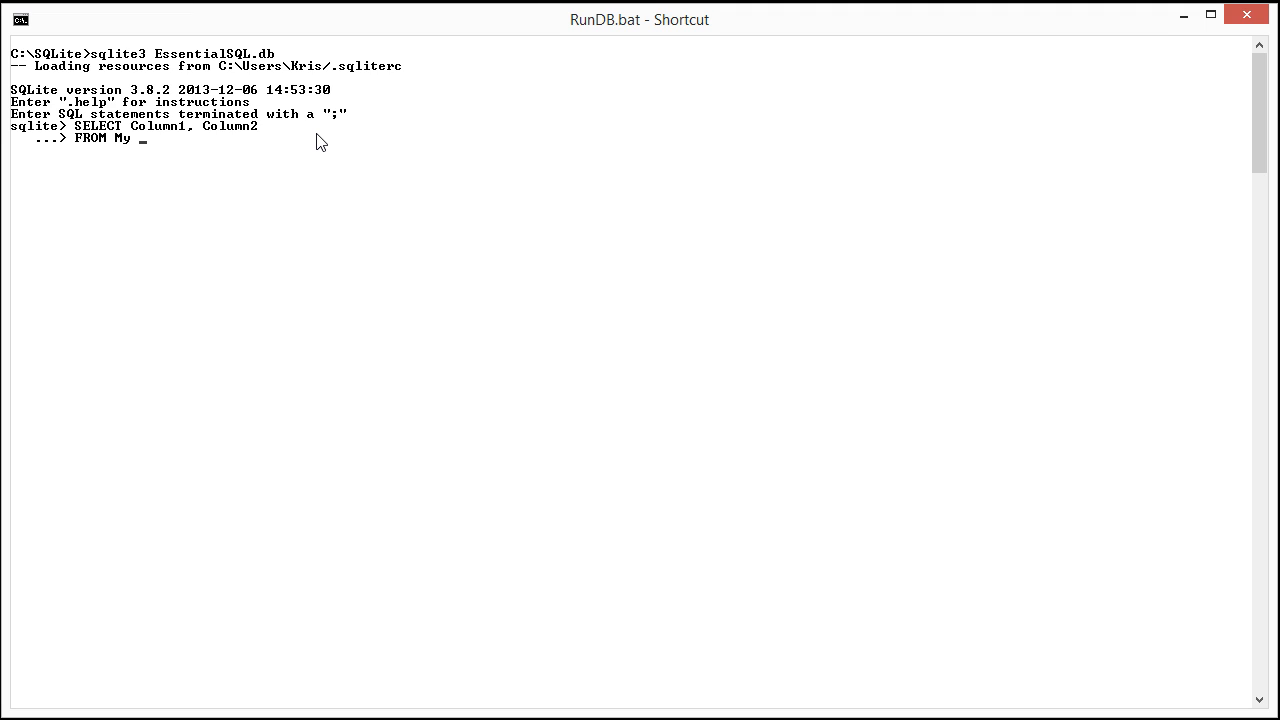
text(Table)
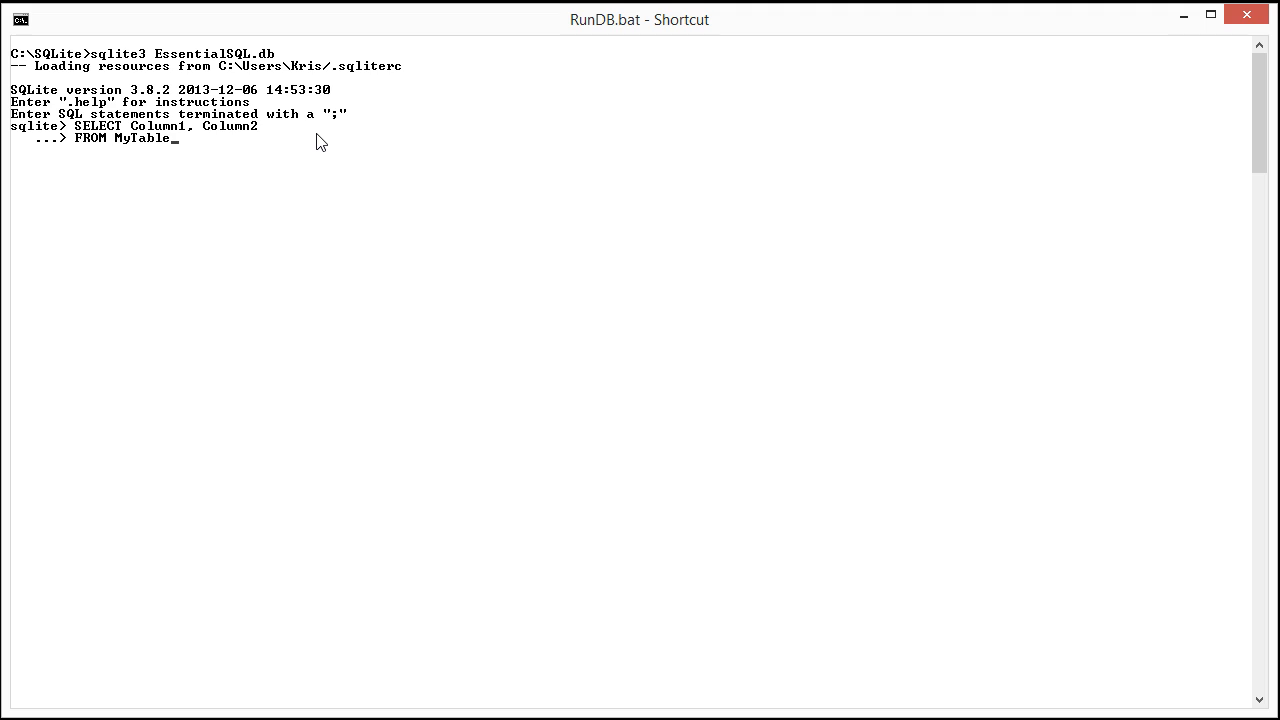
key(enter)
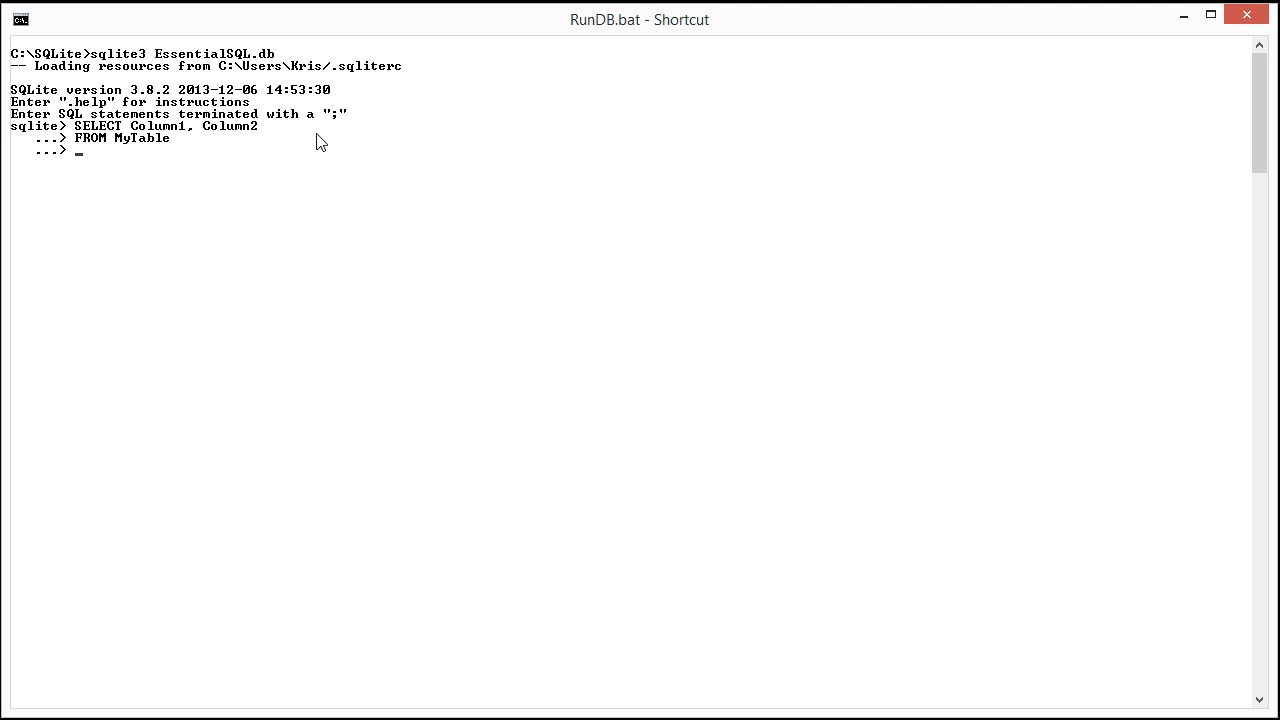
Step: Add the condition WHERE Colum2 = 'Value' without terminating the query
text(WHERE)
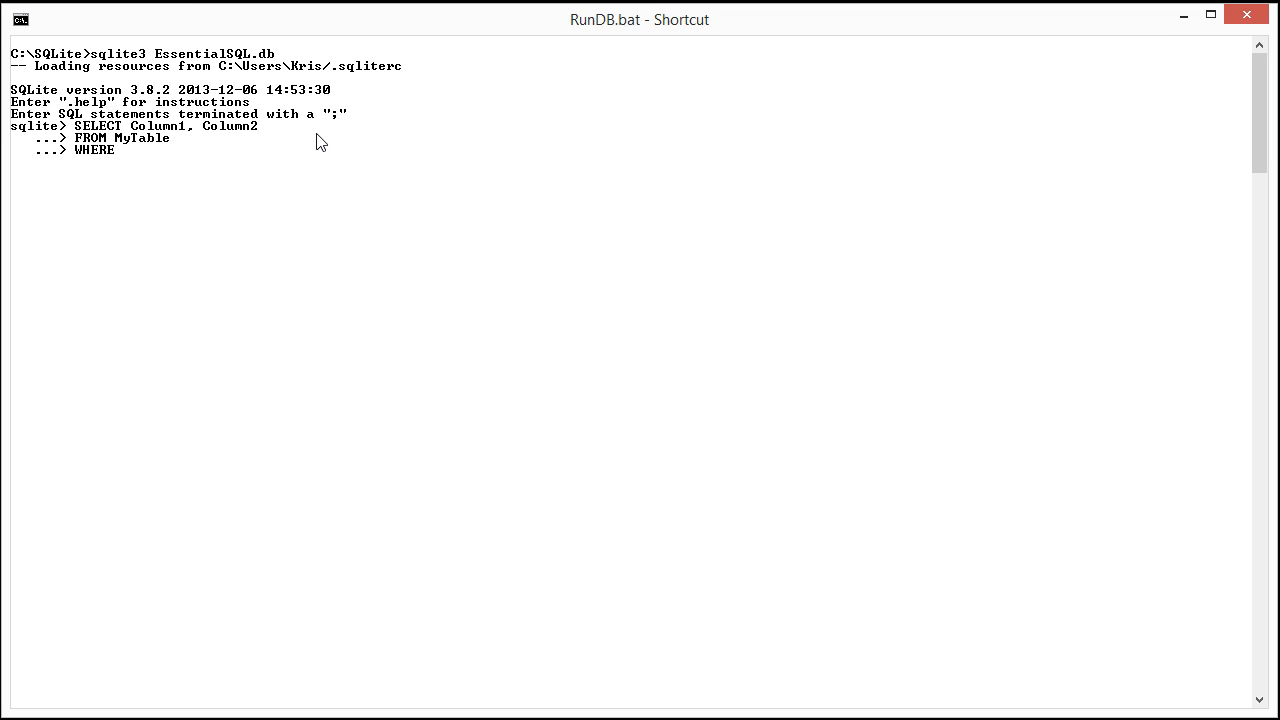
text(Col)
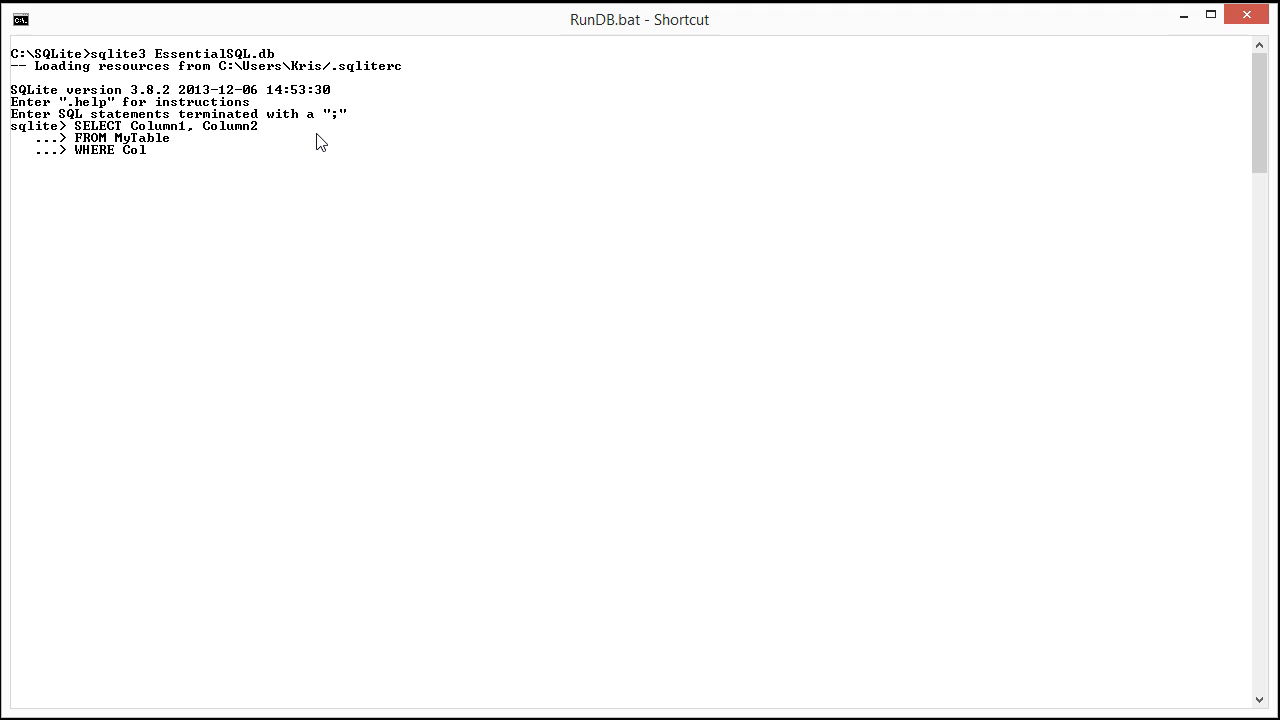
text(um2)
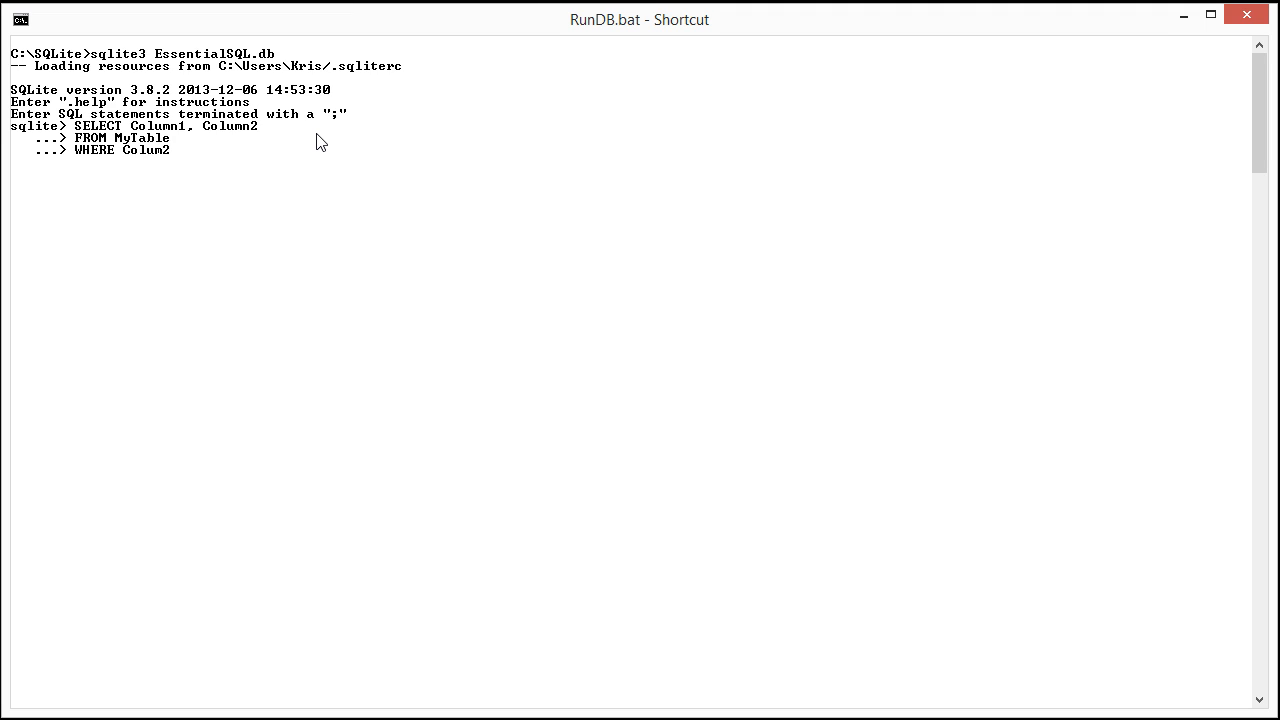
text(=)
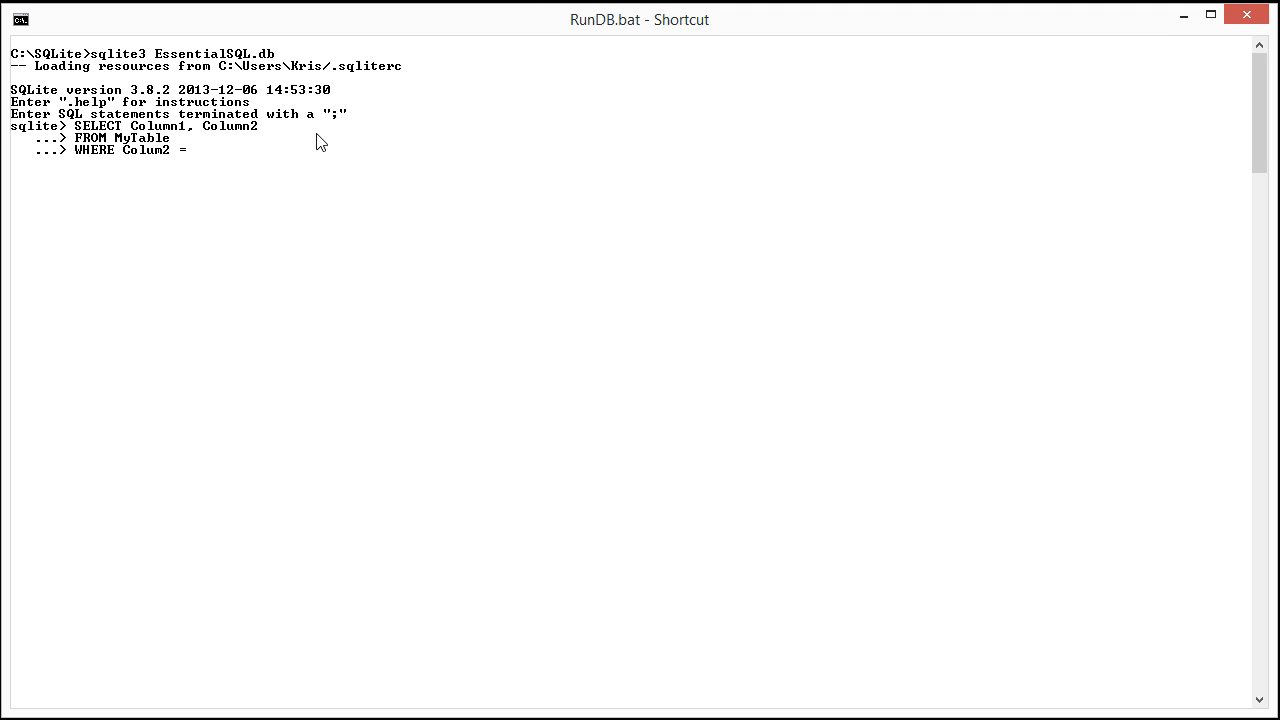
text('Value)
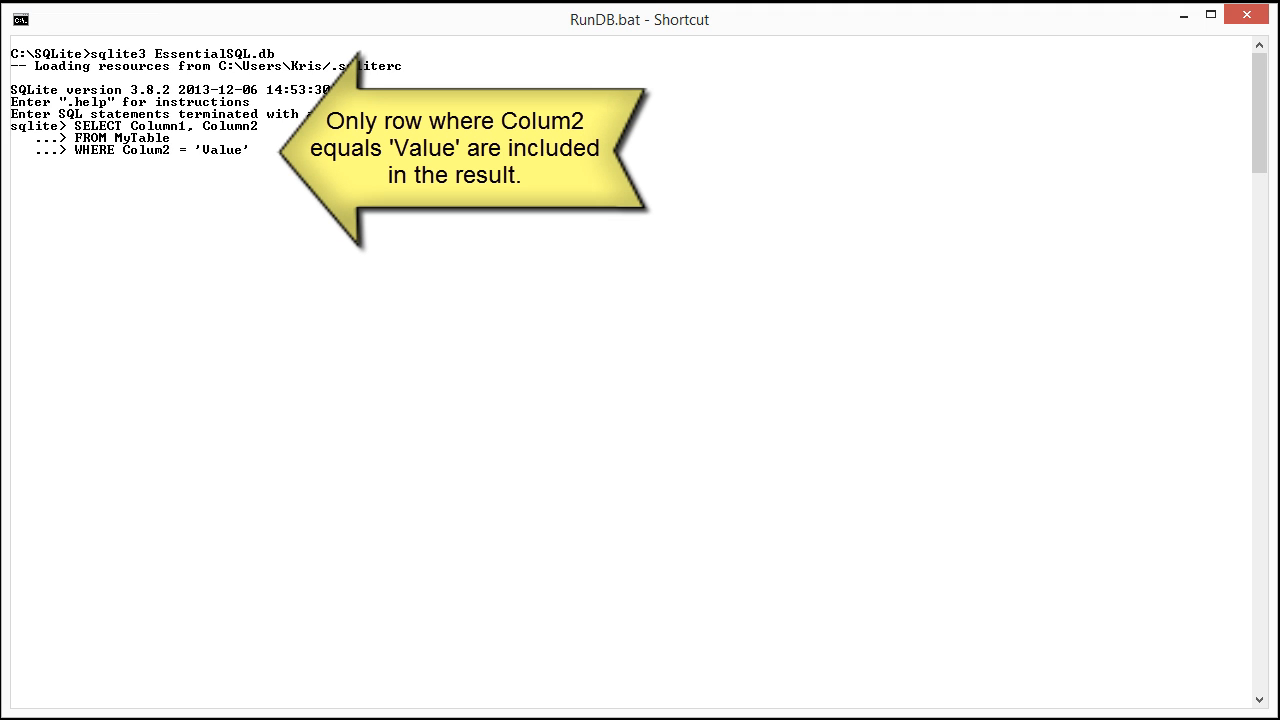
mouse_move(170, 168)
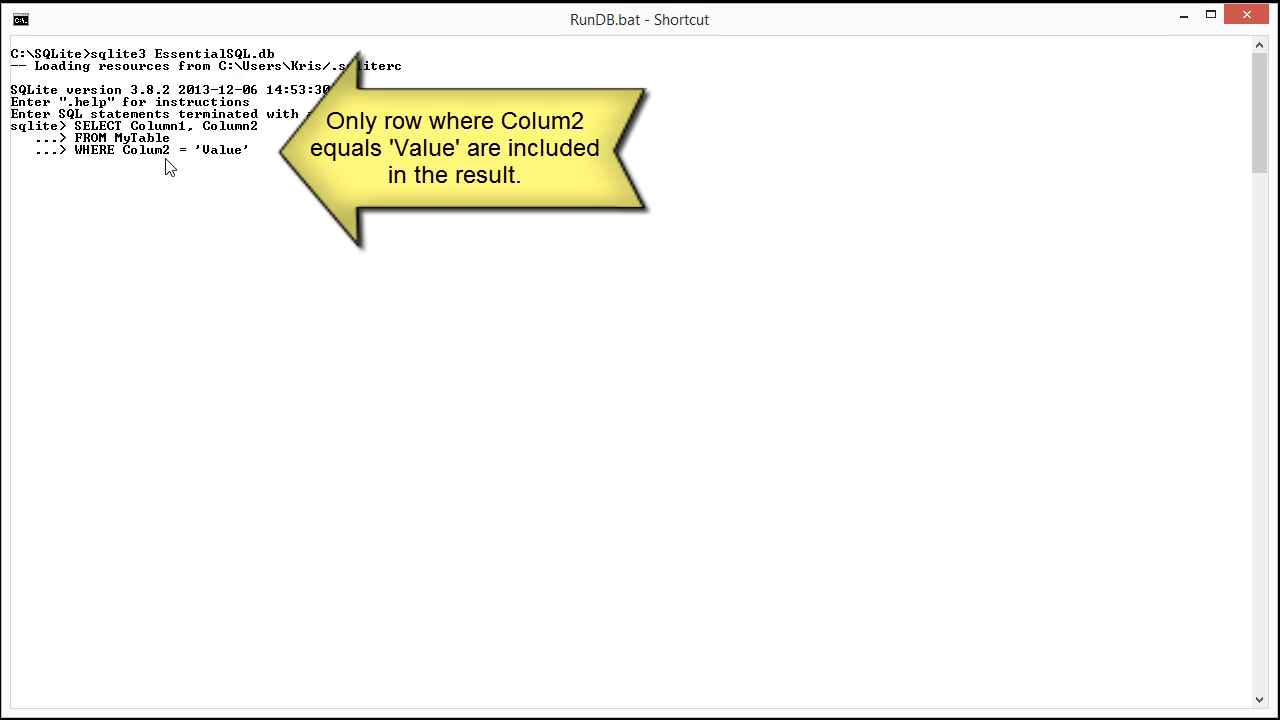
mouse_move(284, 160)
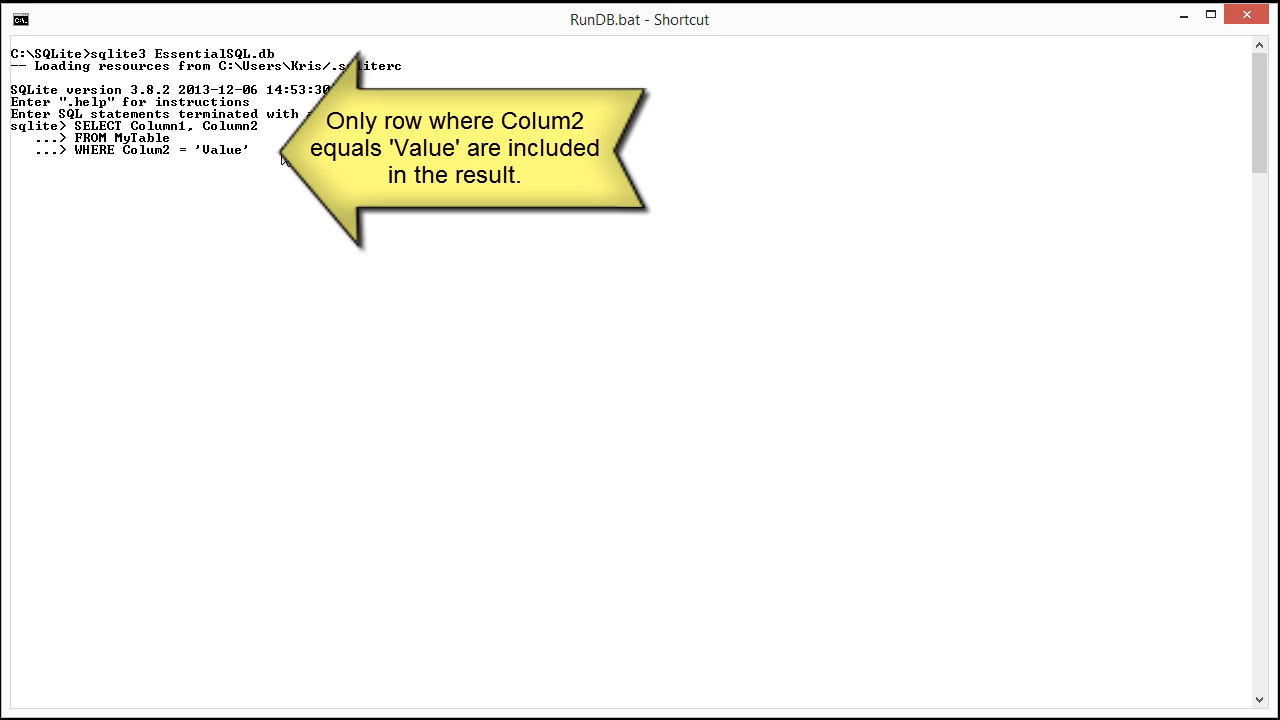
mouse_move(284, 160)
text(;)
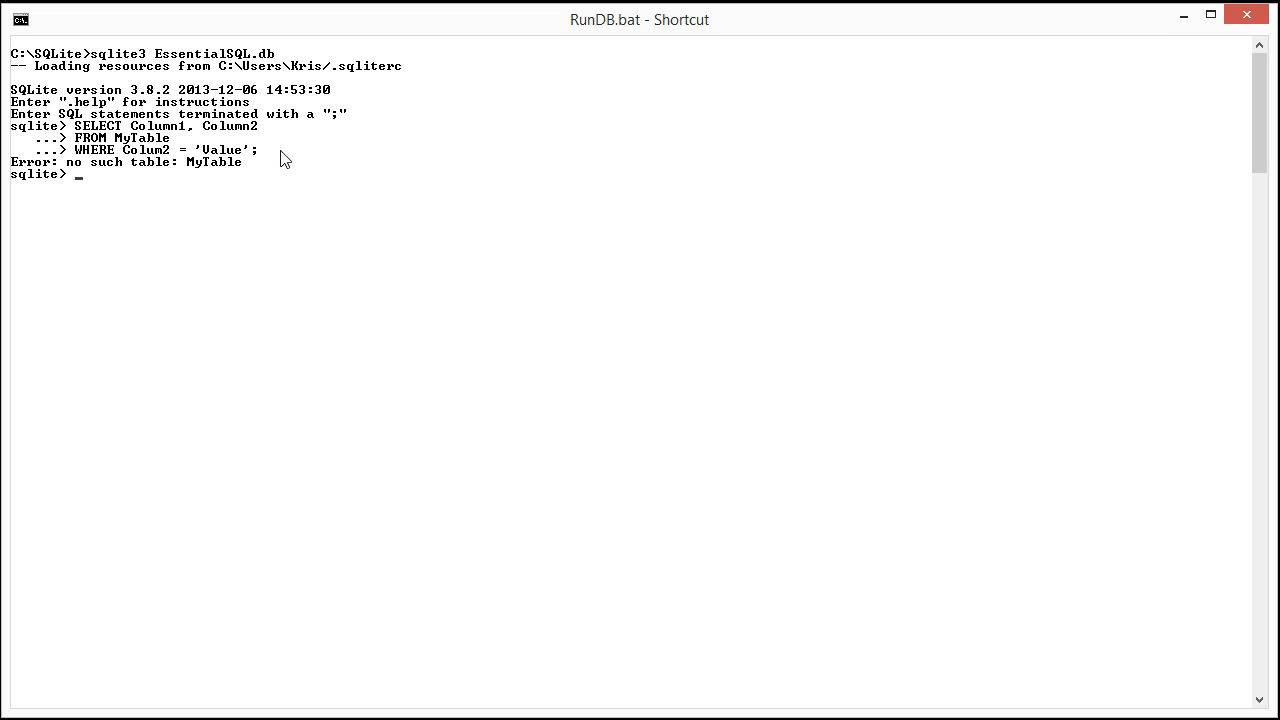
mouse_move(808, 554)
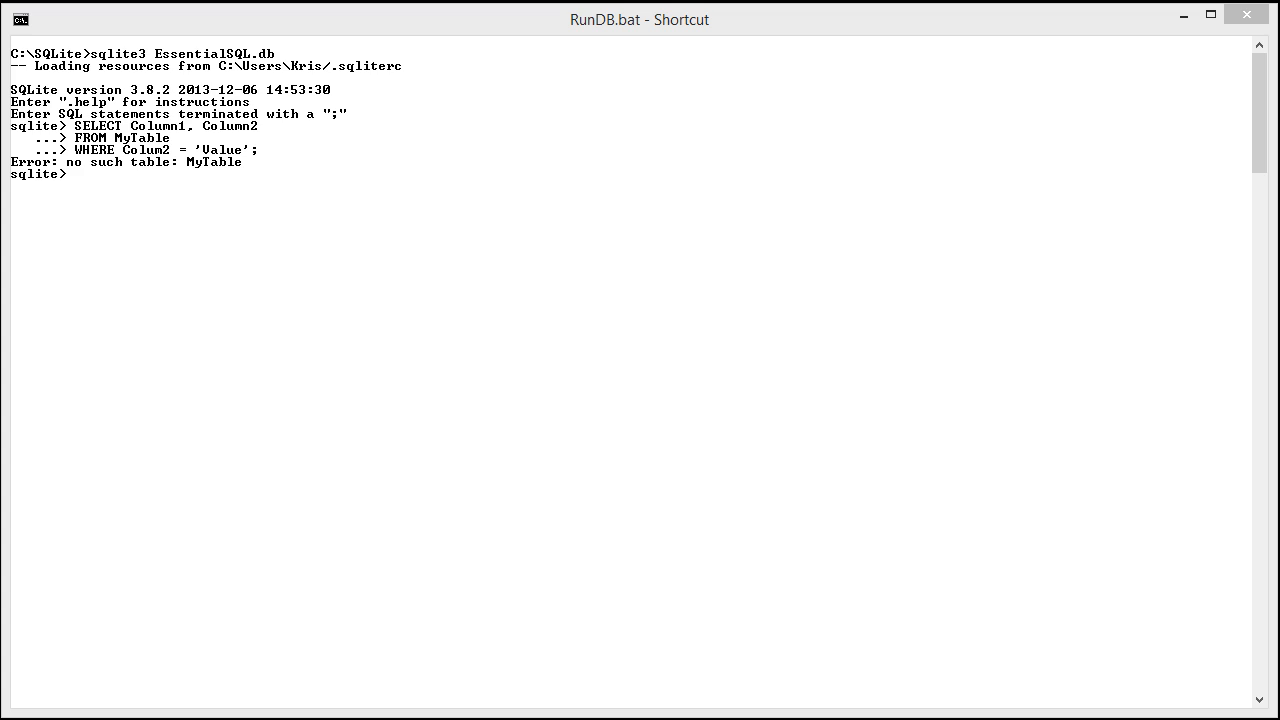
mouse_move(230, 164)
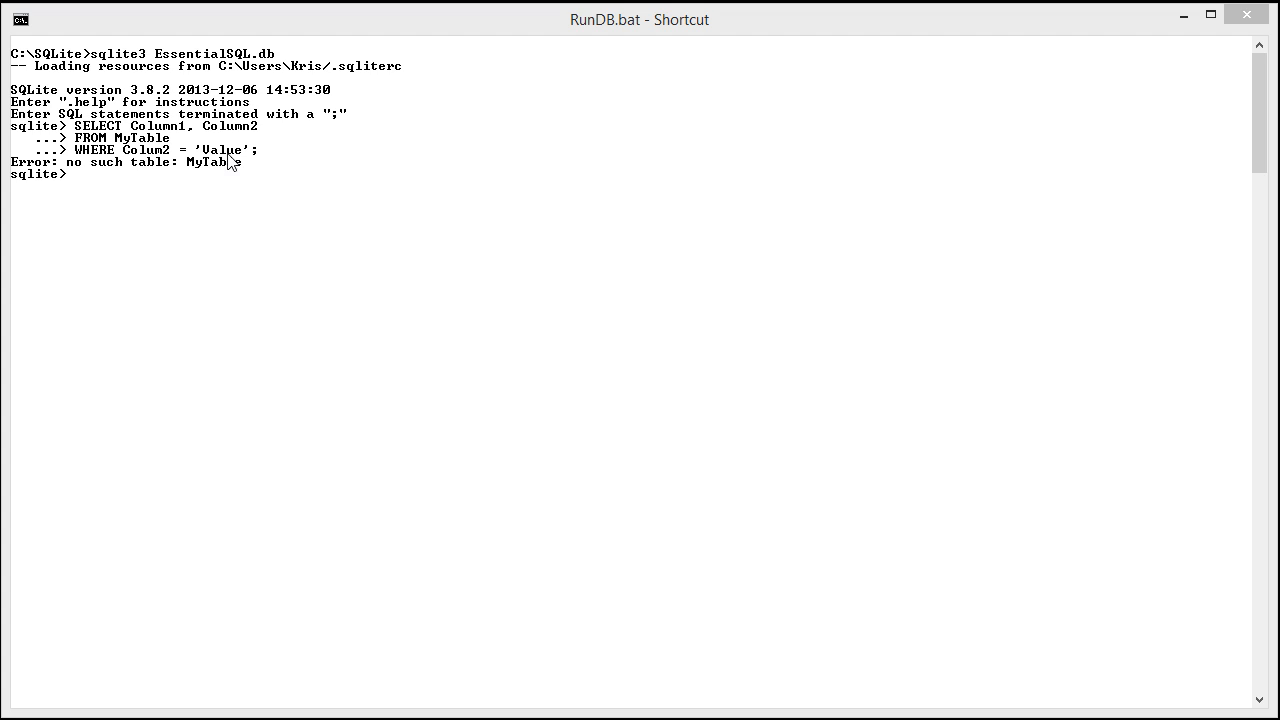
Step: Paste the Customers query filtering ContactTitle = 'Owner' into the shell
right_click(230, 162)
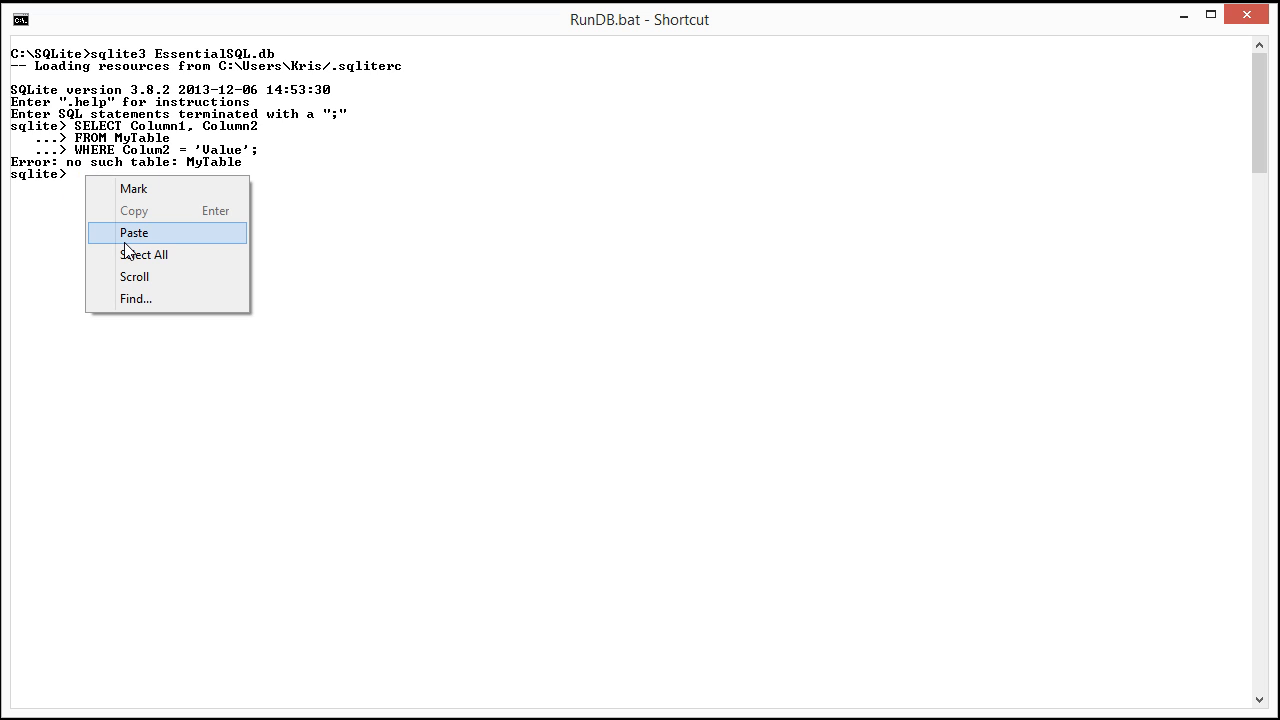
click(134, 232)
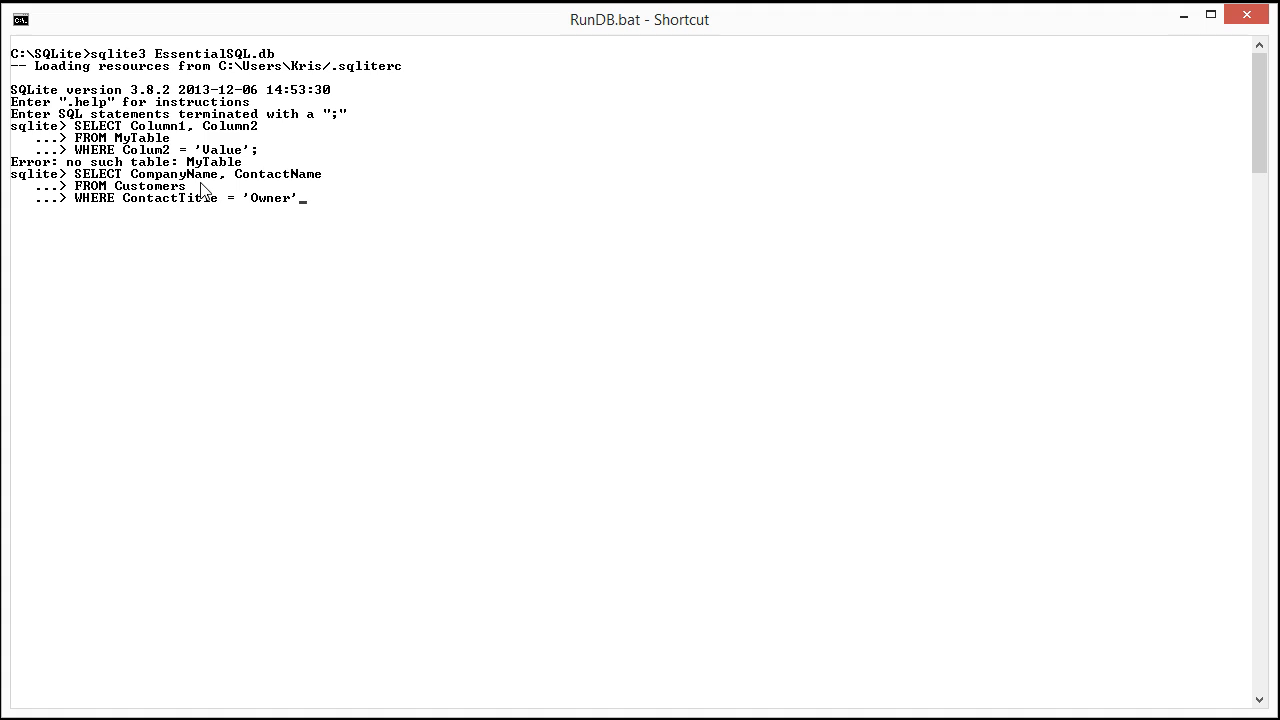
mouse_move(118, 204)
text(;)
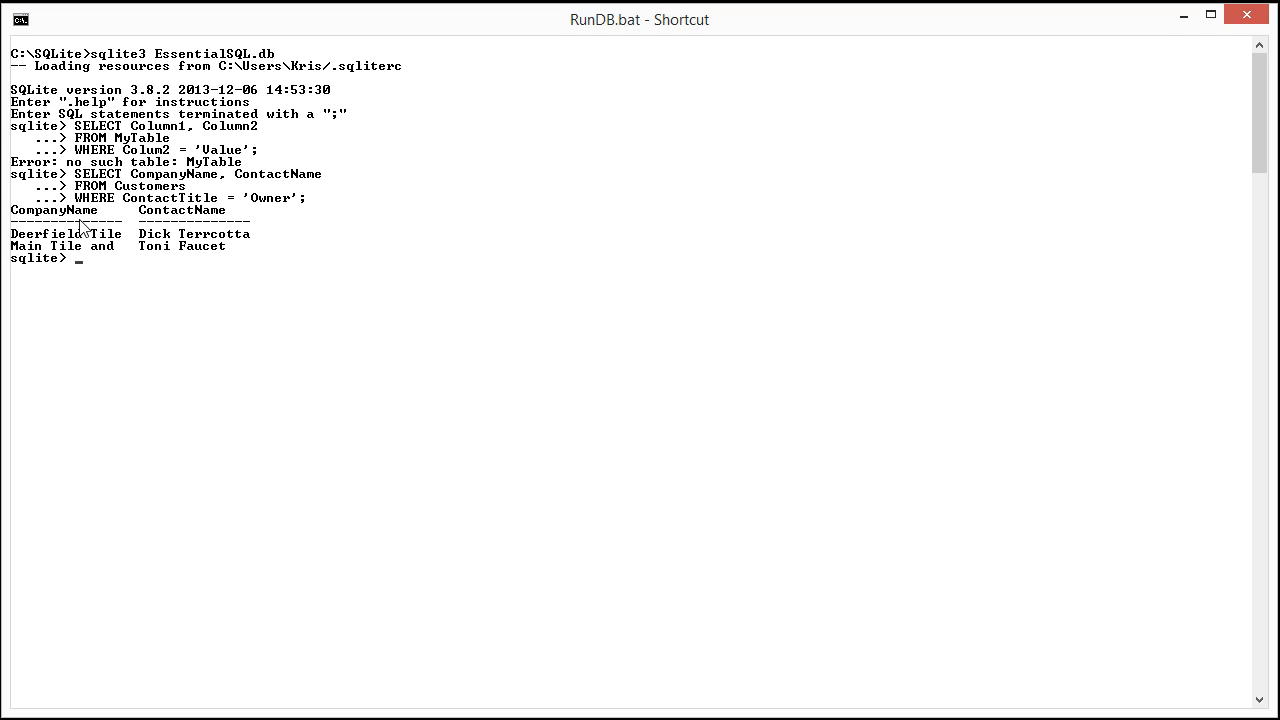
mouse_move(170, 246)
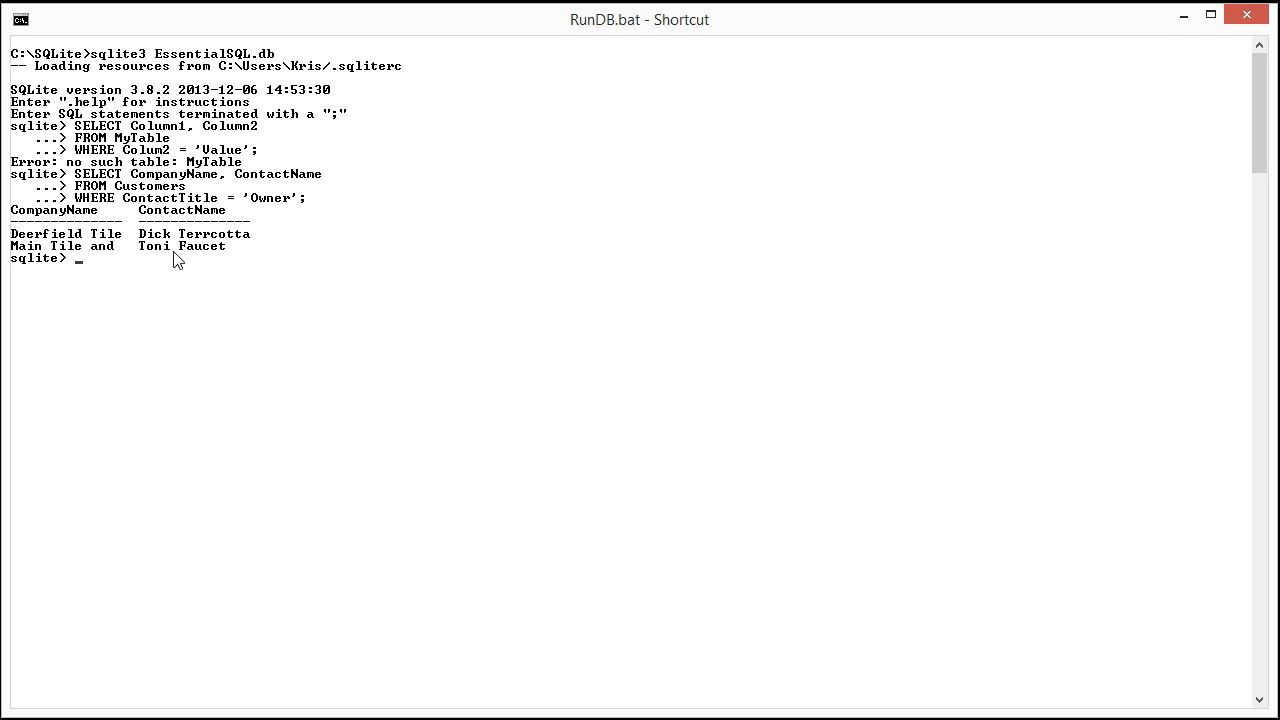
mouse_move(202, 272)
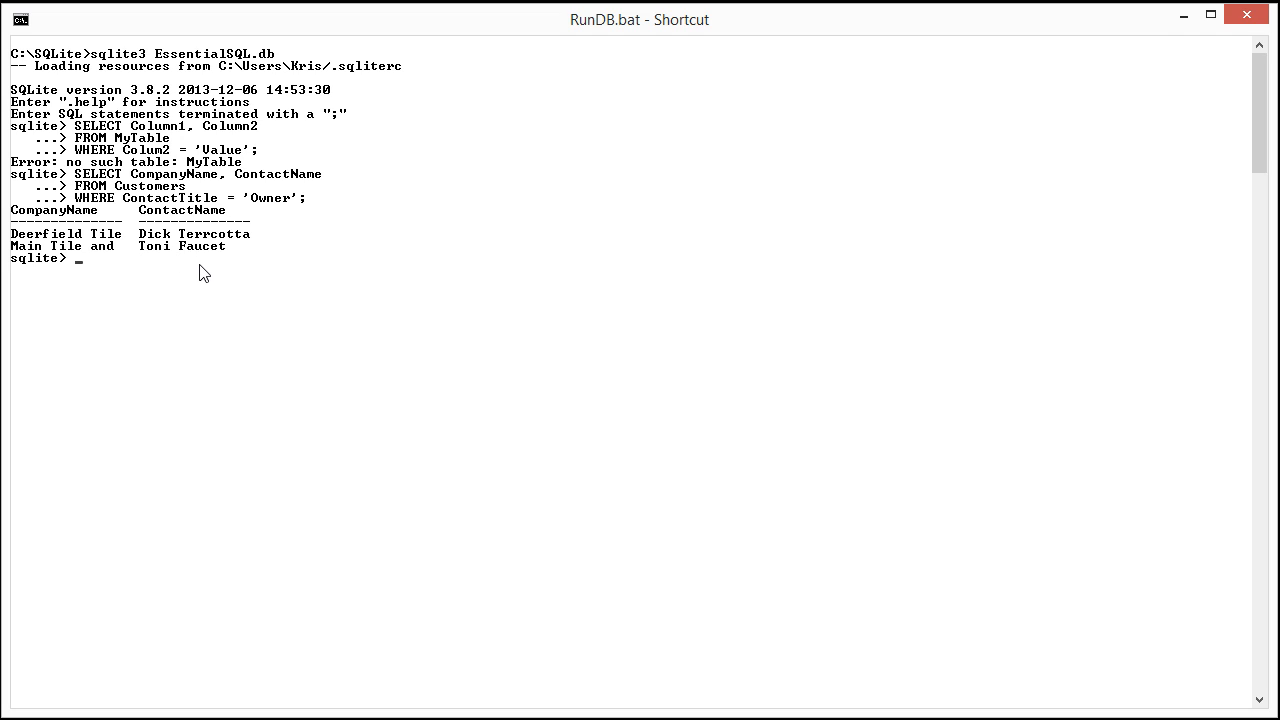
Step: Start a query for companyname, contactname, erasing the mistyped table name
text(Se)
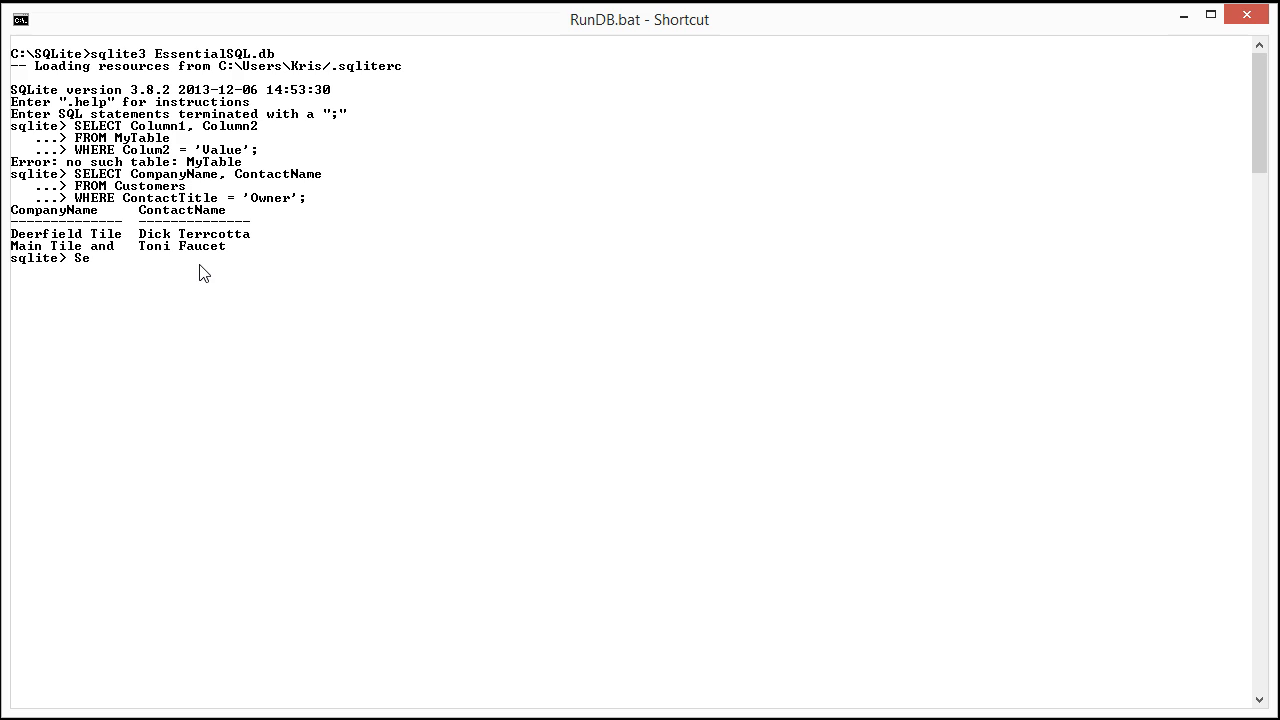
text(l)
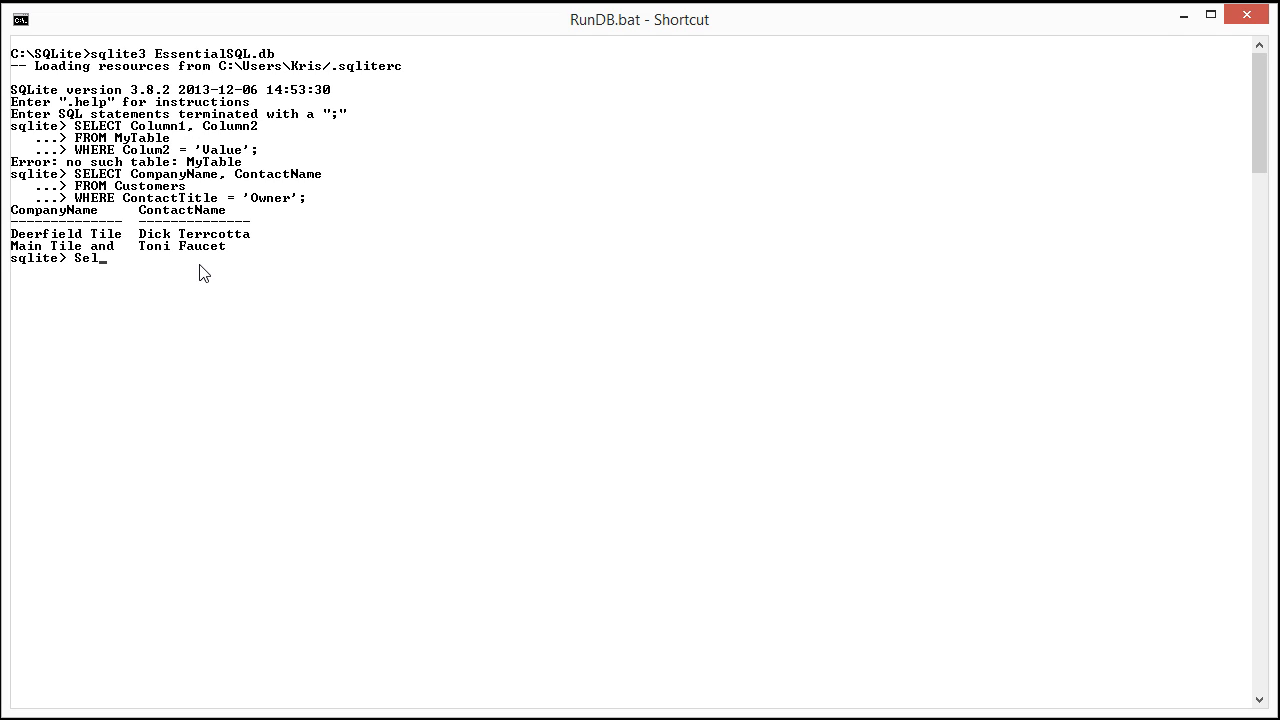
text(e)
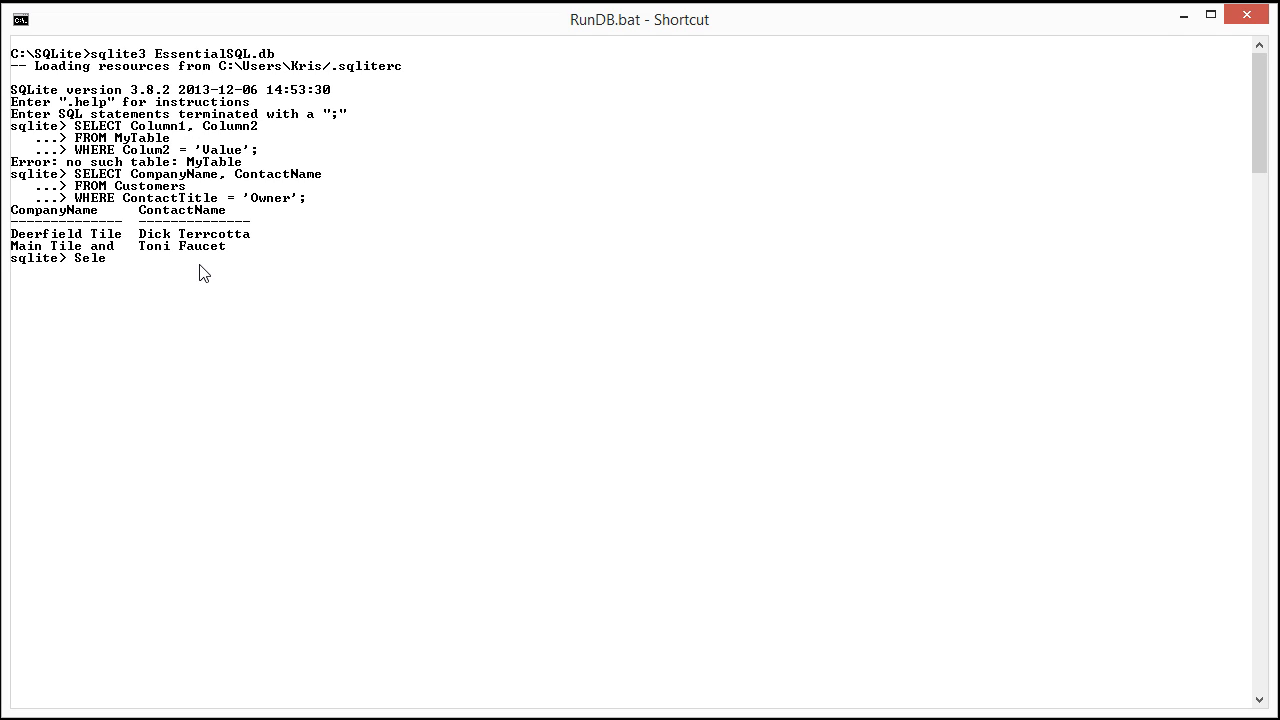
text(ct)
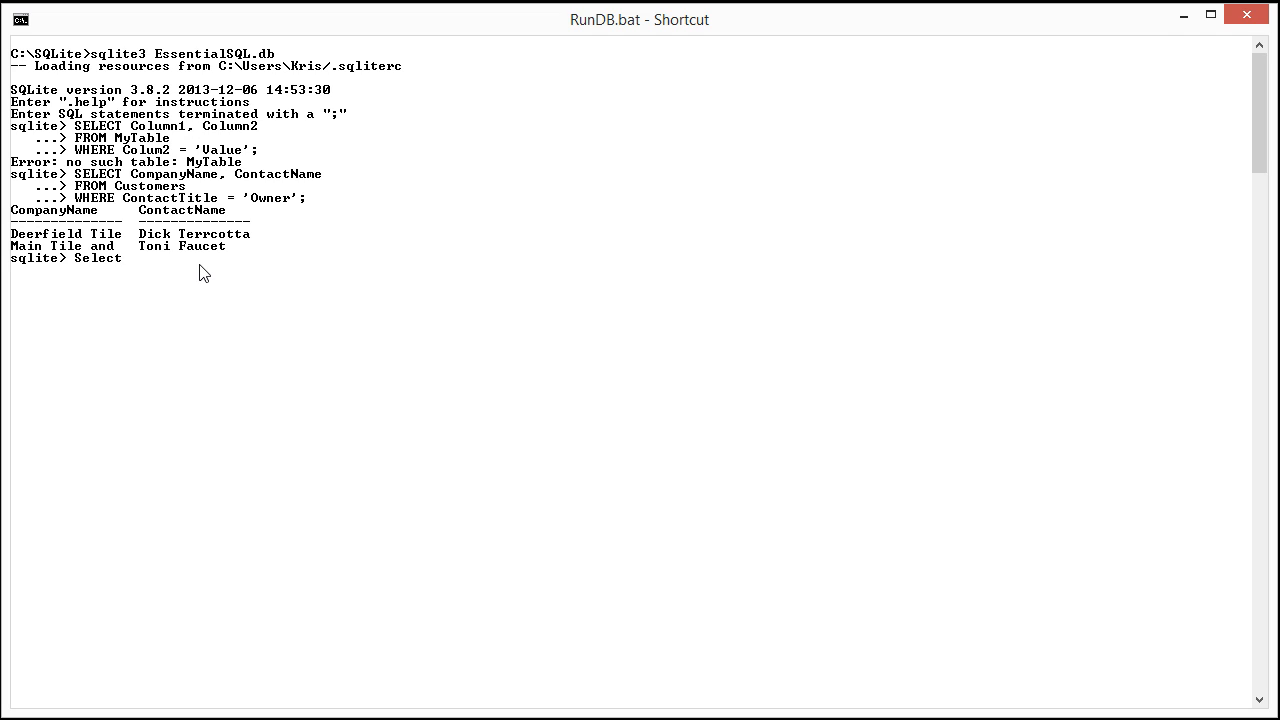
text(companyna)
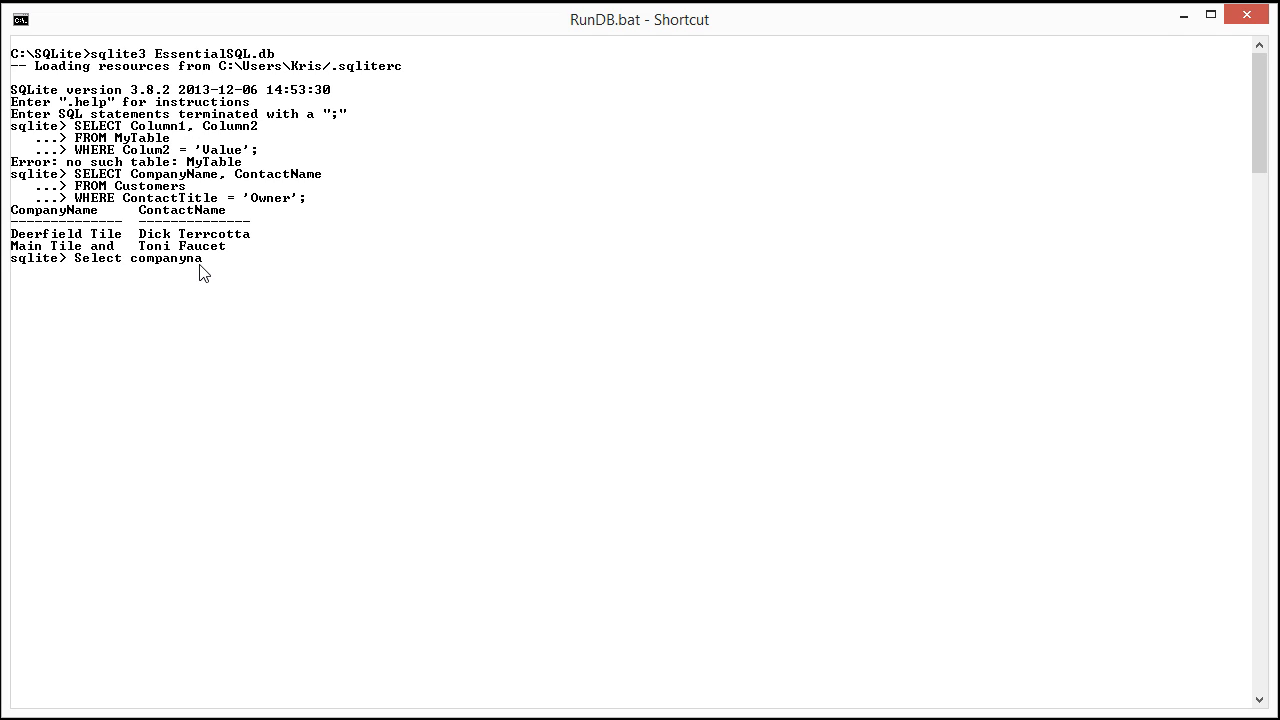
text(, contactname)
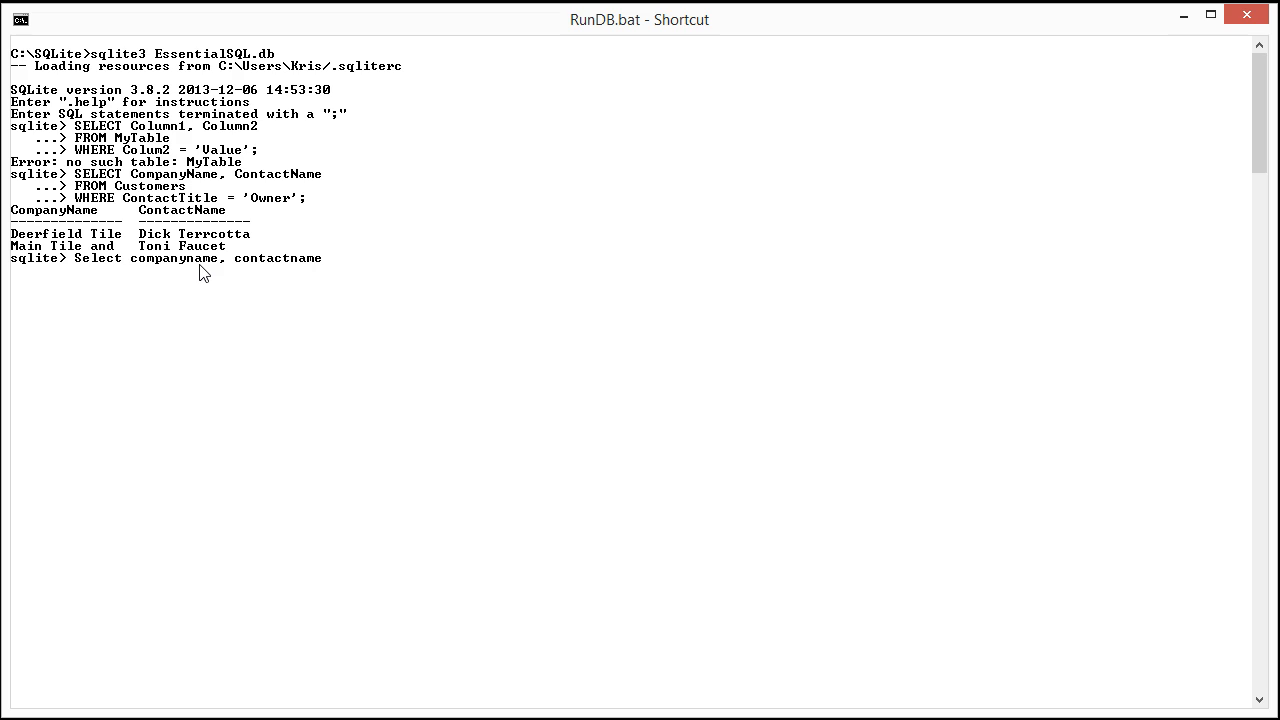
text(from cut)
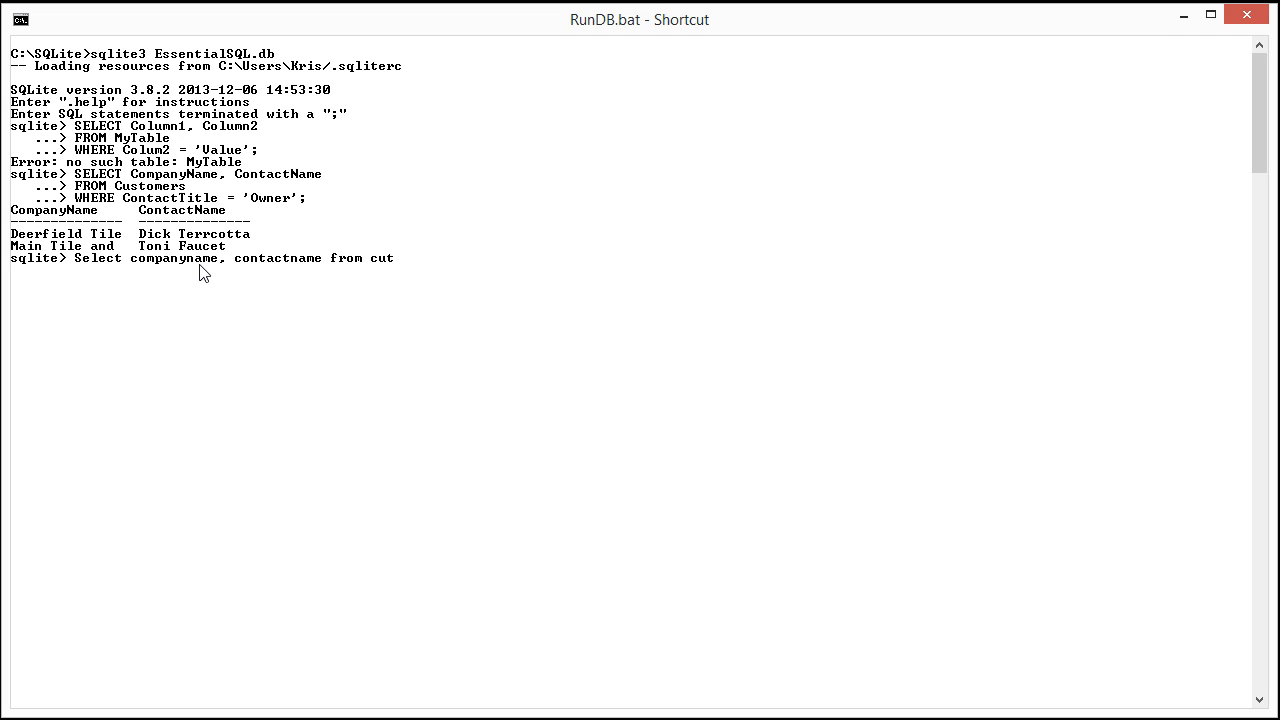
text(ome)
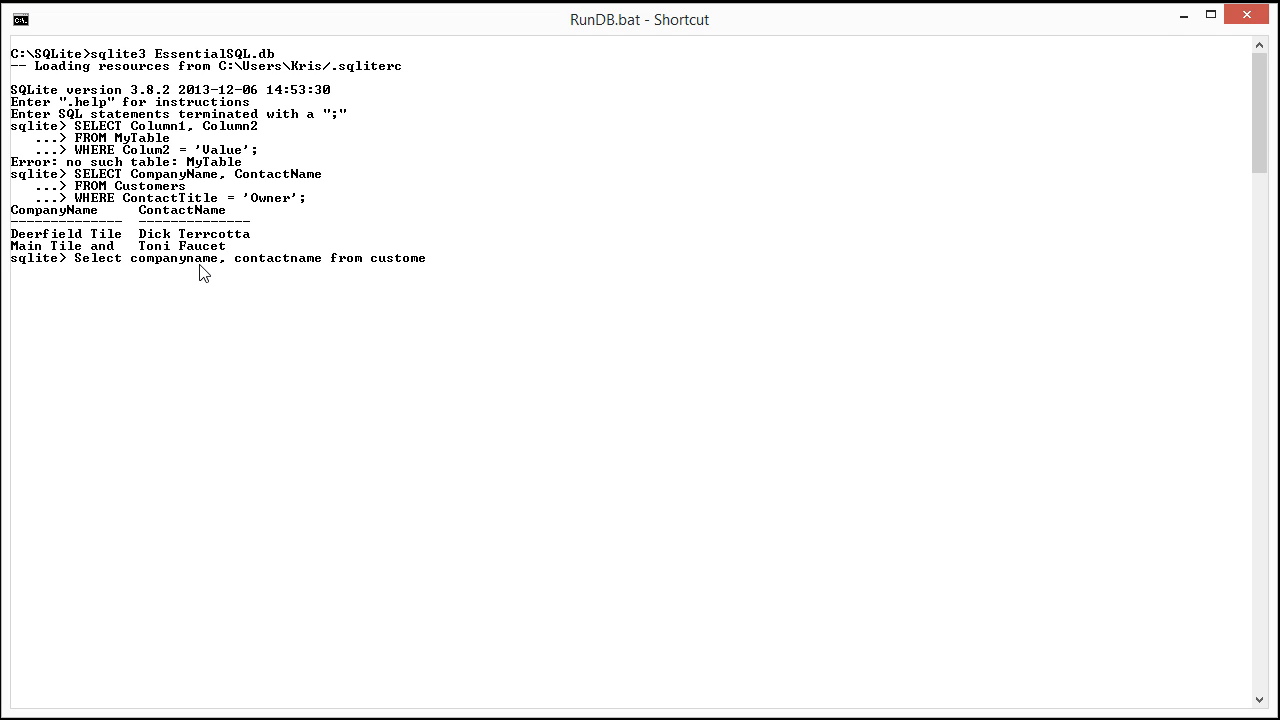
key(BackSpace)
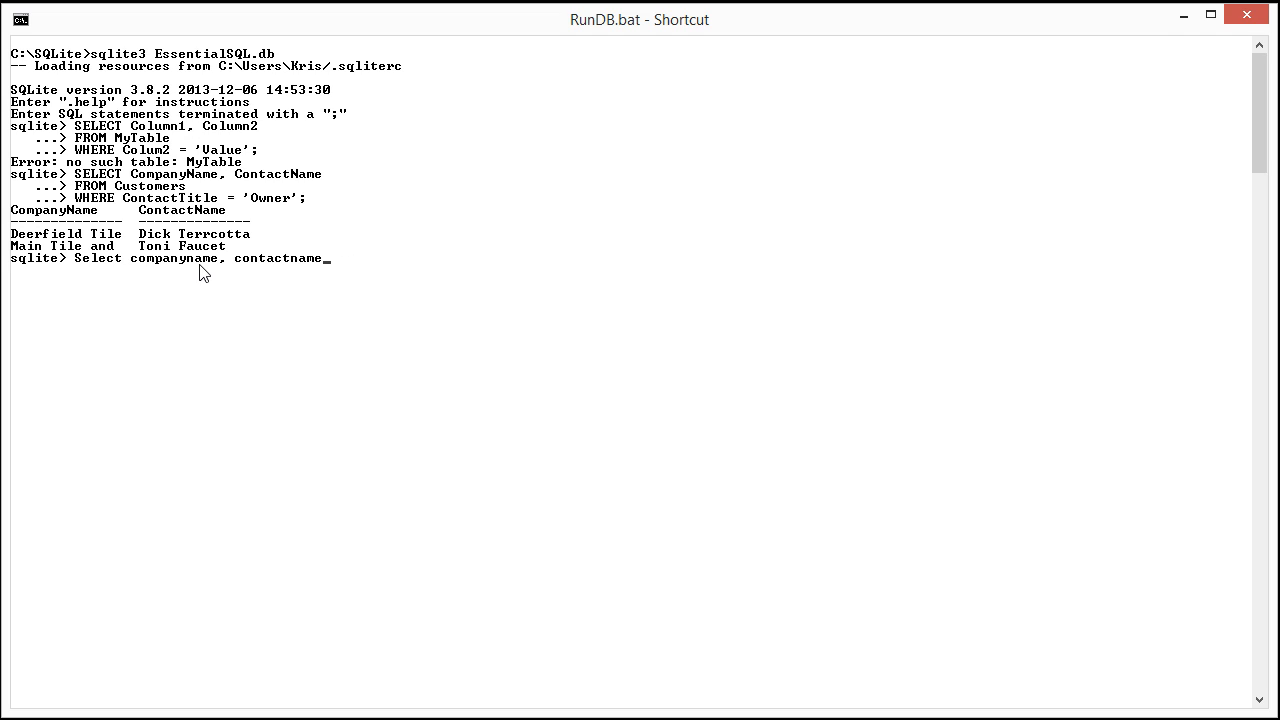
Step: Finish the query with contacttitle from customers and run it, listing five rows
text(ti)
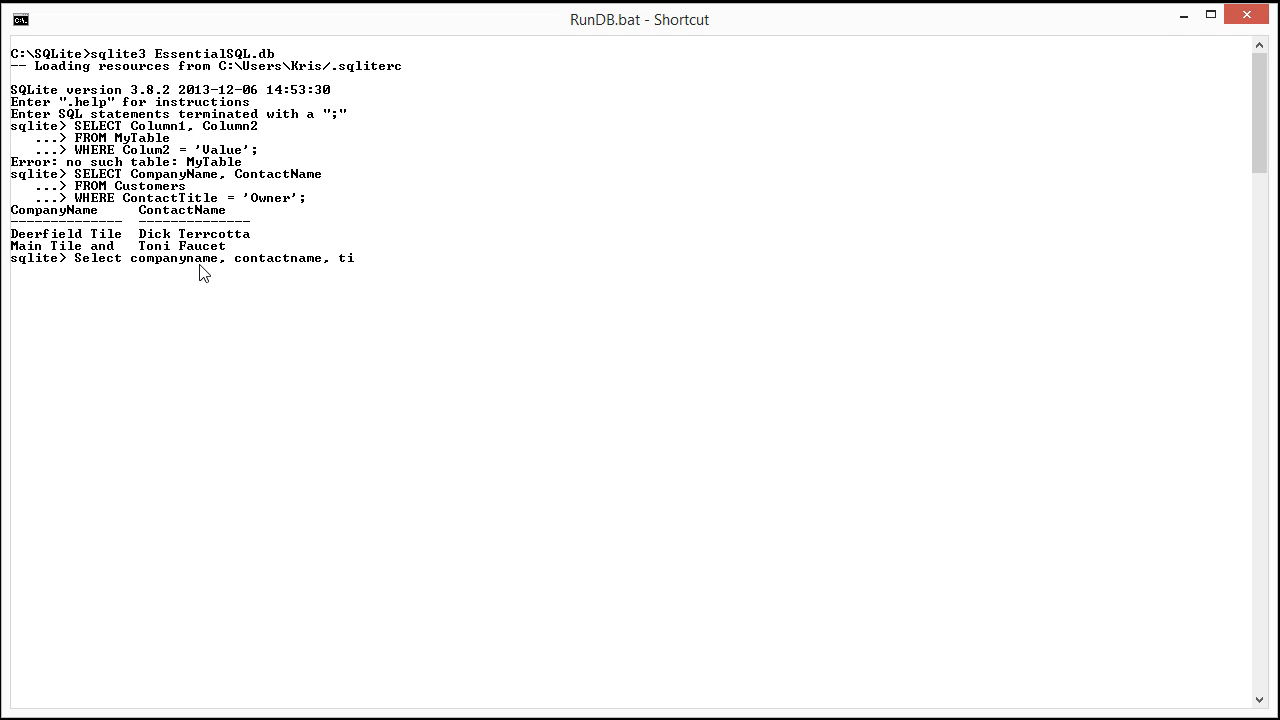
text(conta)
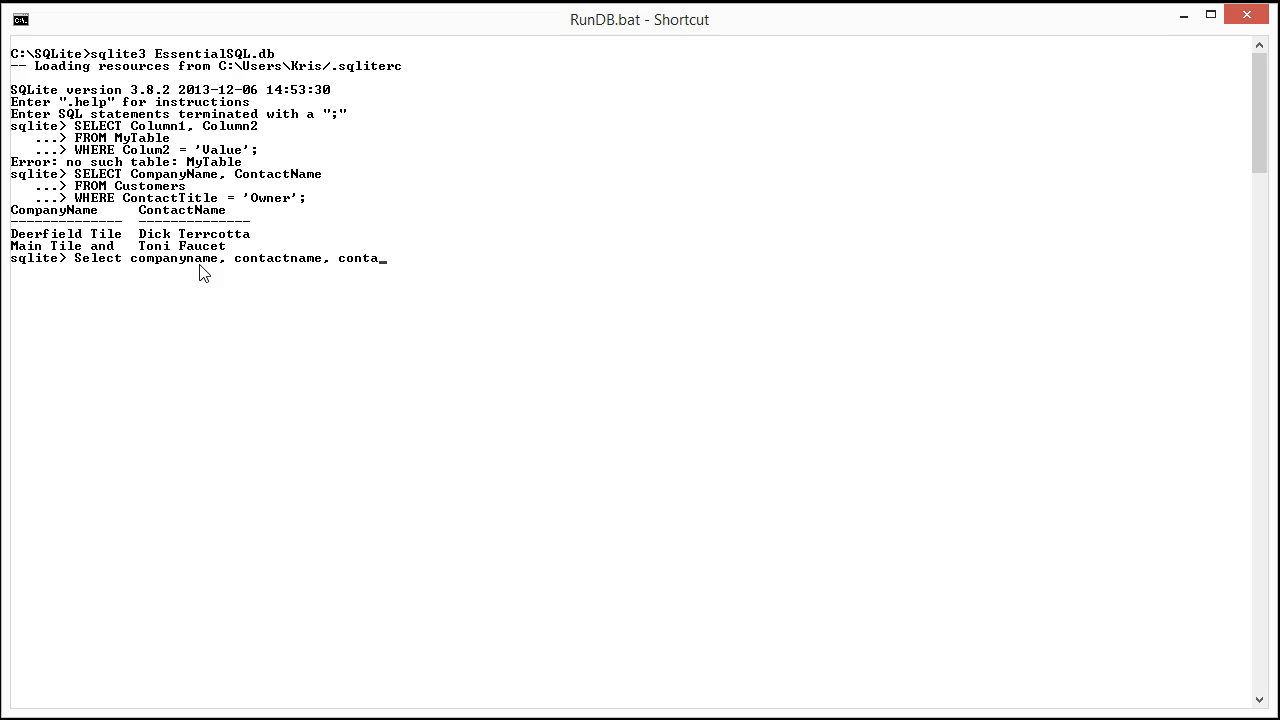
text(ct)
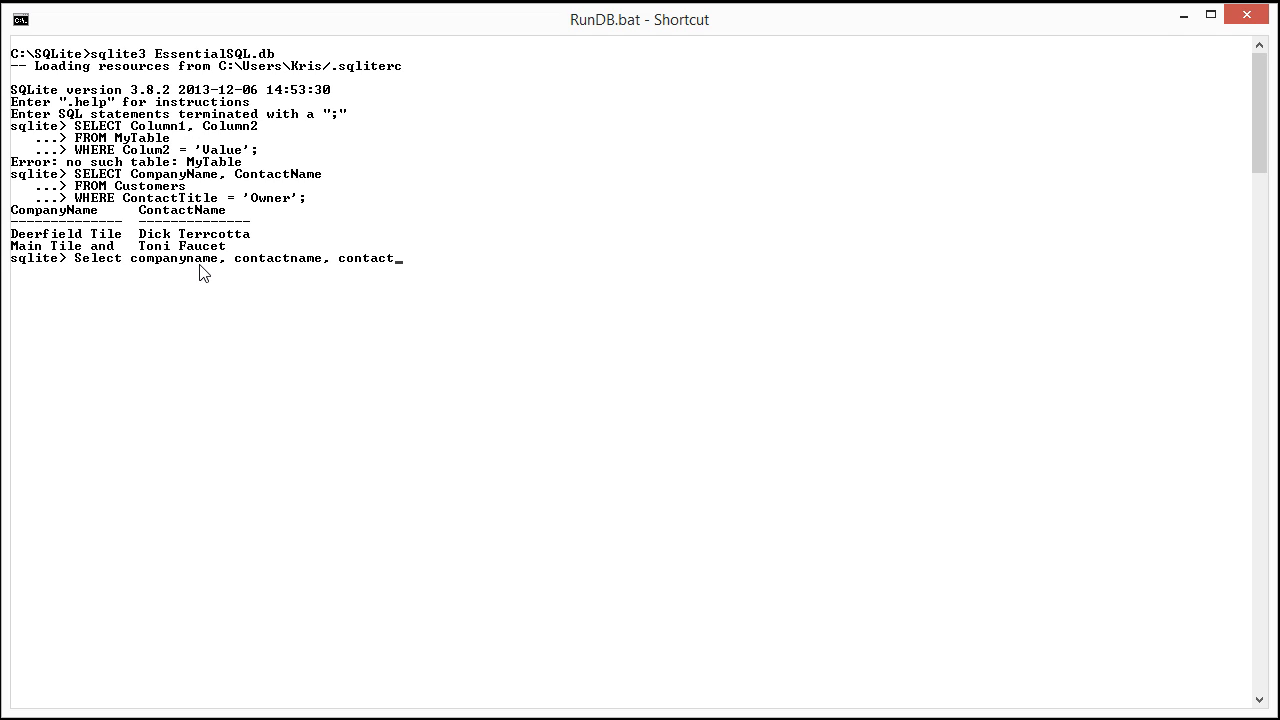
text(title from)
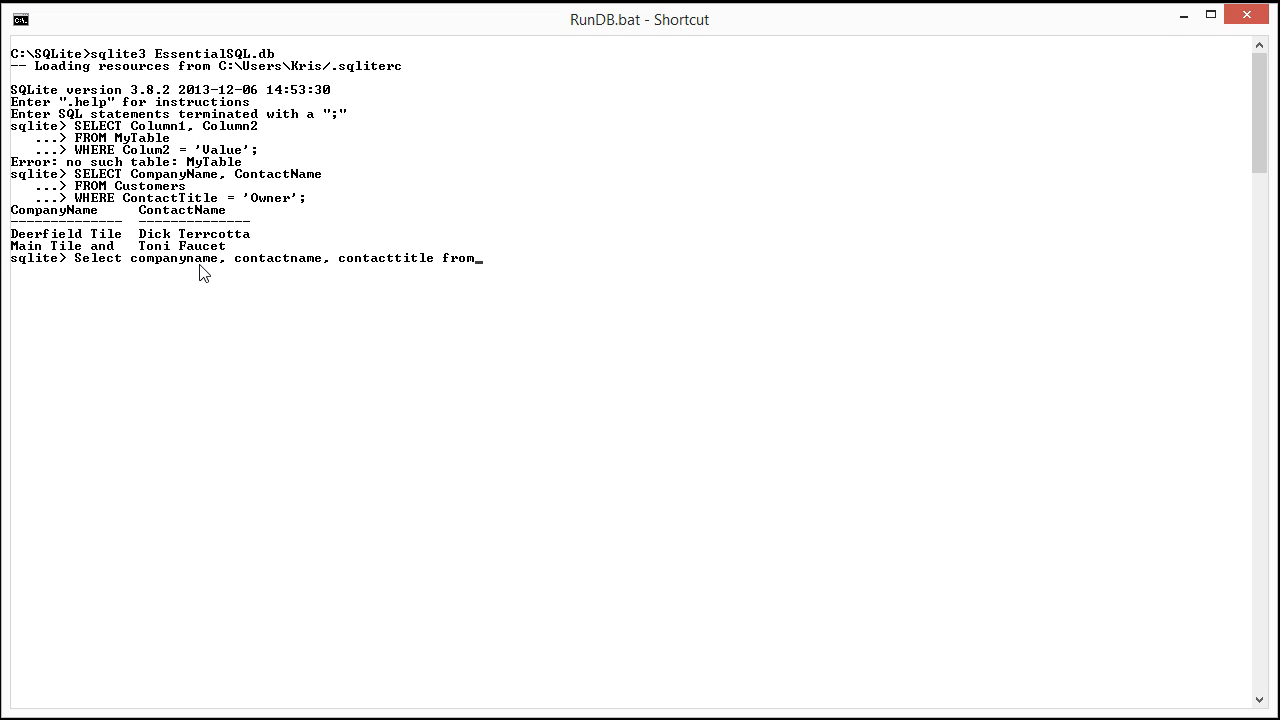
text(cutstomers;)
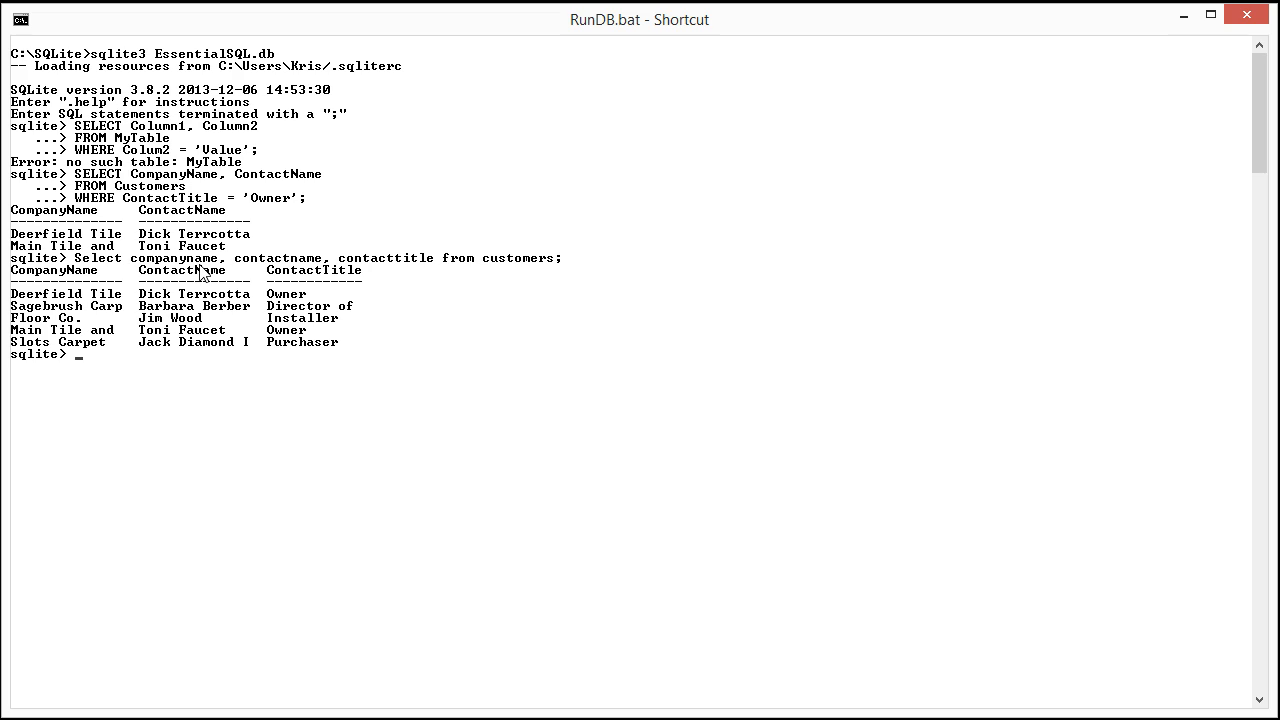
mouse_move(110, 206)
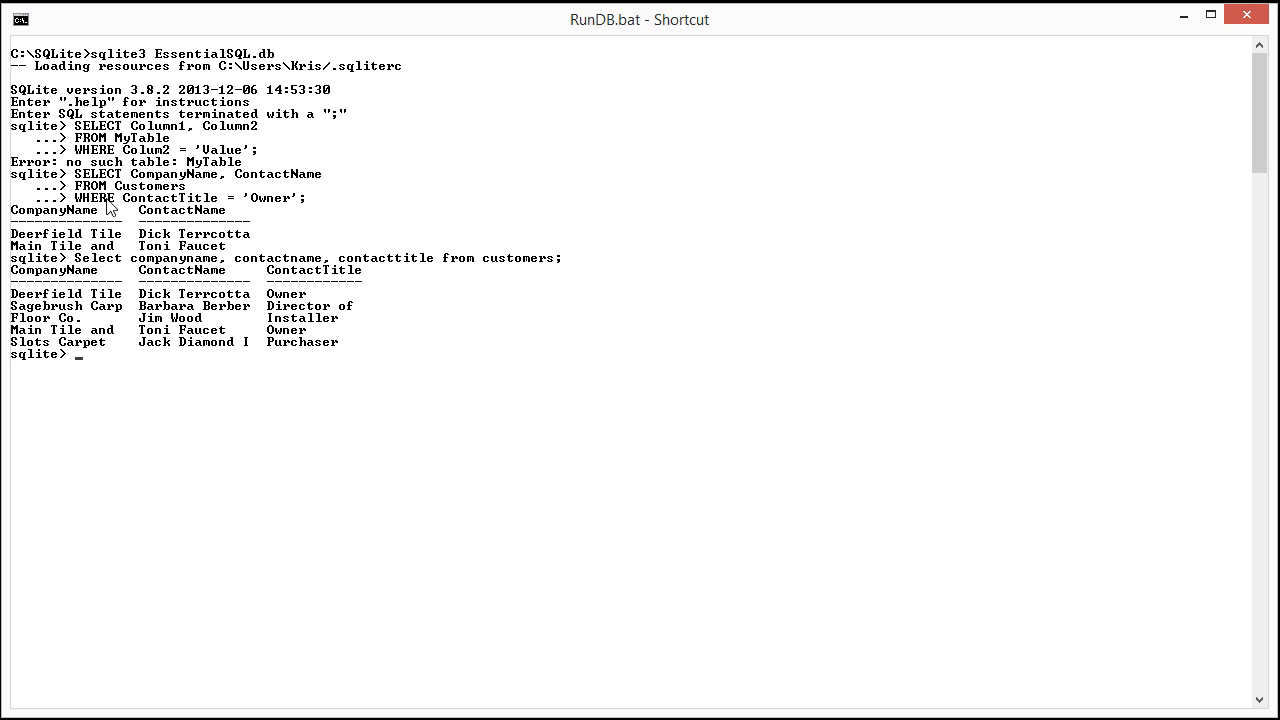
mouse_move(158, 244)
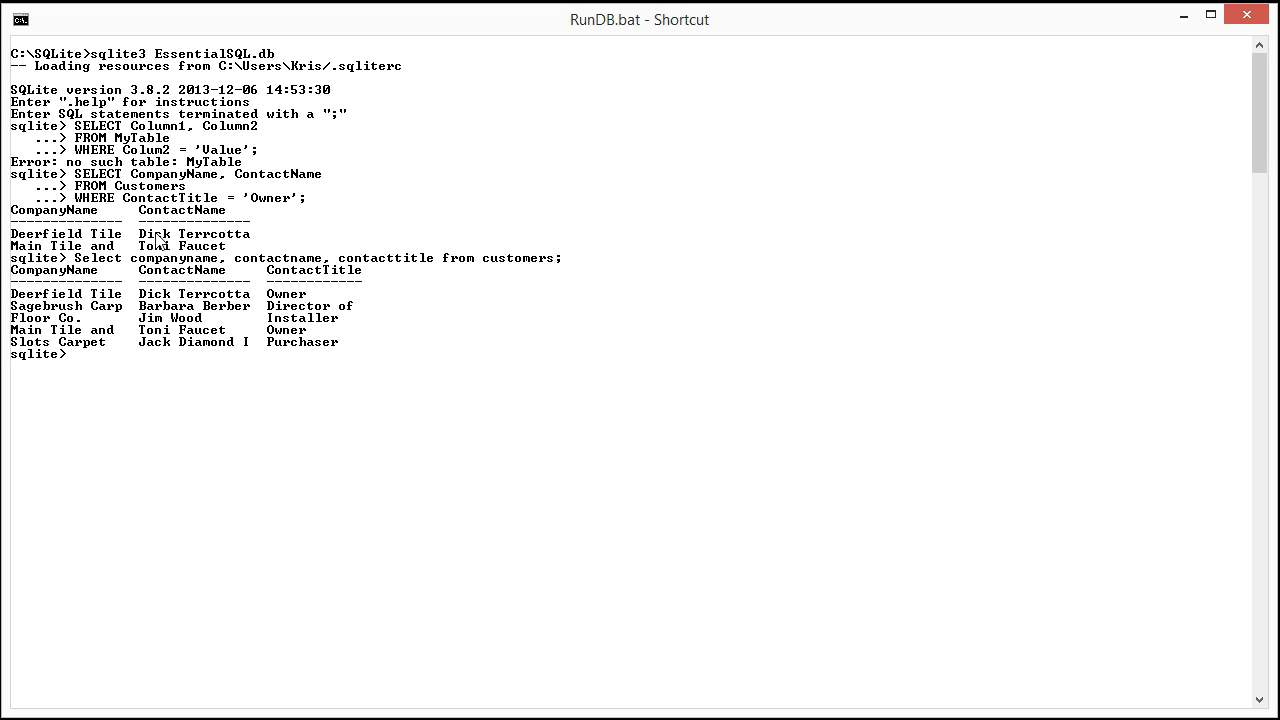
mouse_move(278, 320)
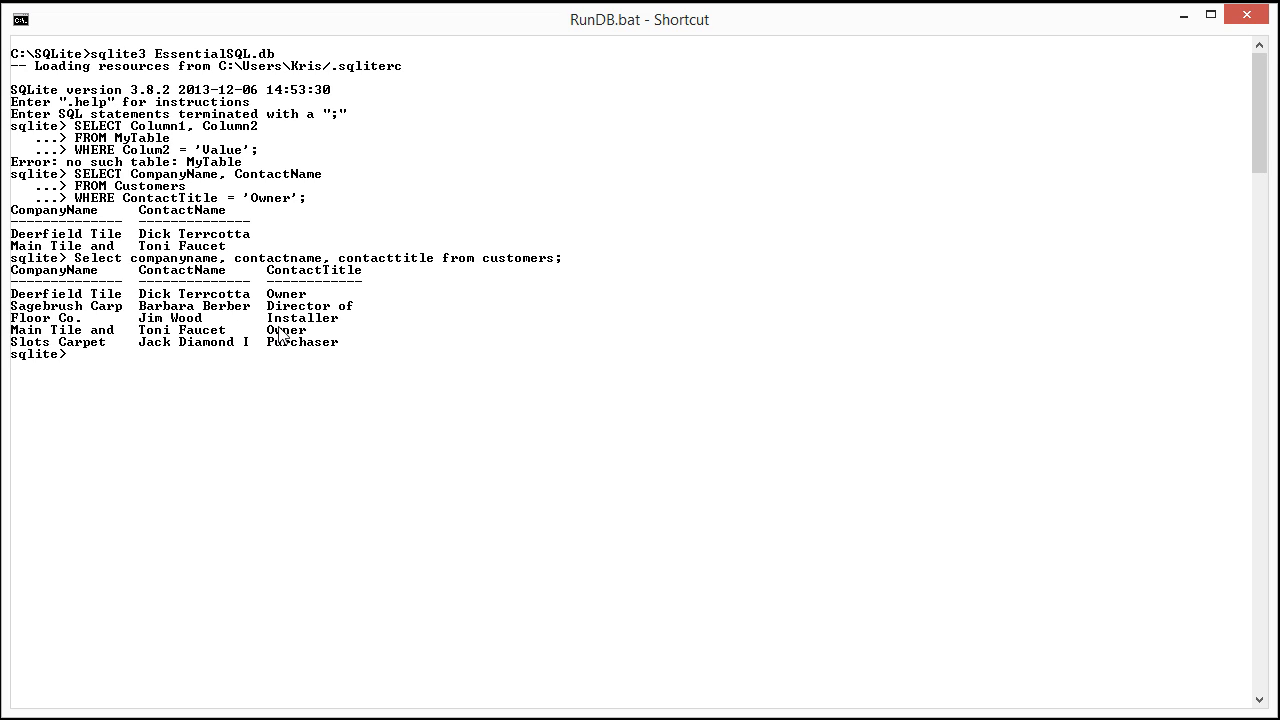
mouse_move(184, 330)
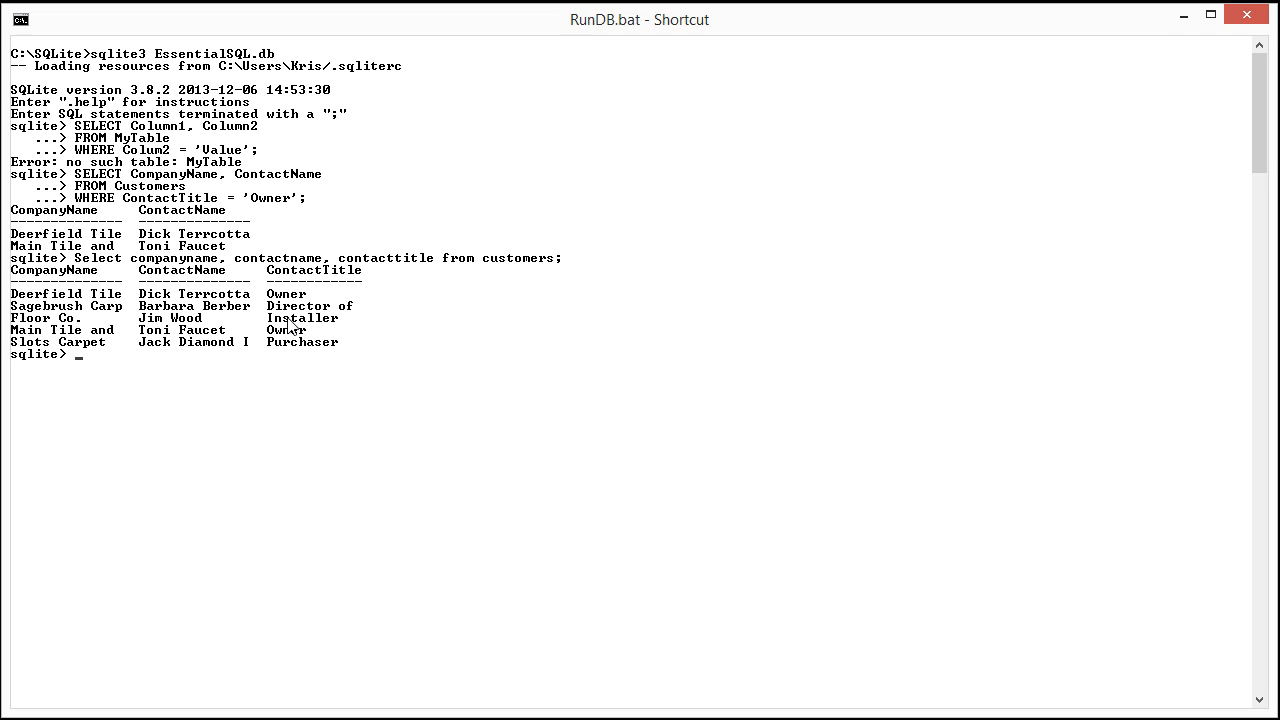
mouse_move(270, 360)
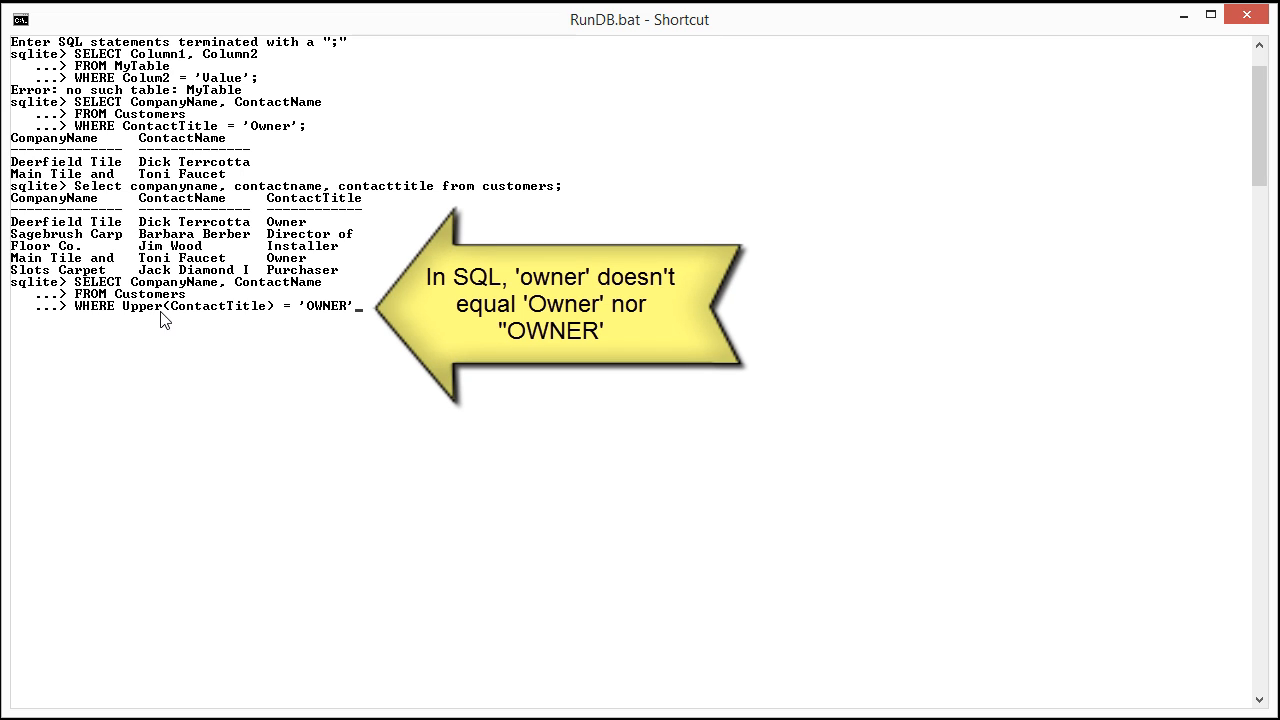
mouse_move(220, 316)
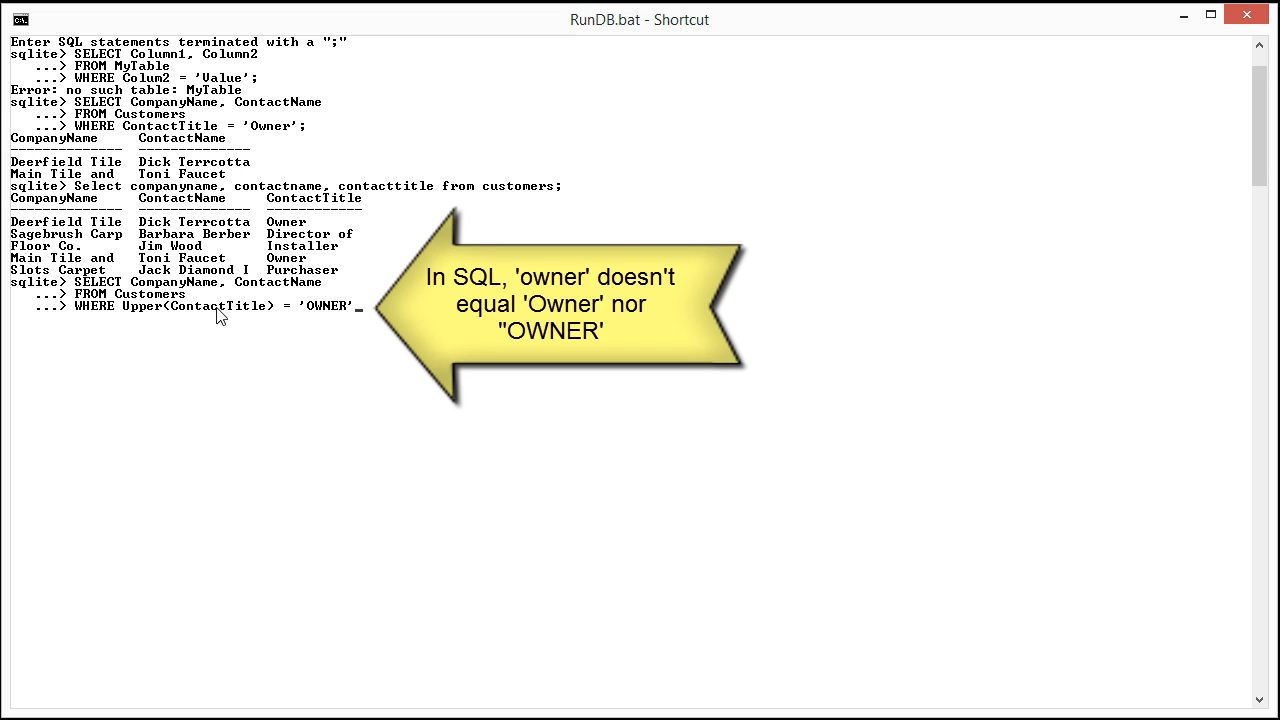
mouse_move(348, 314)
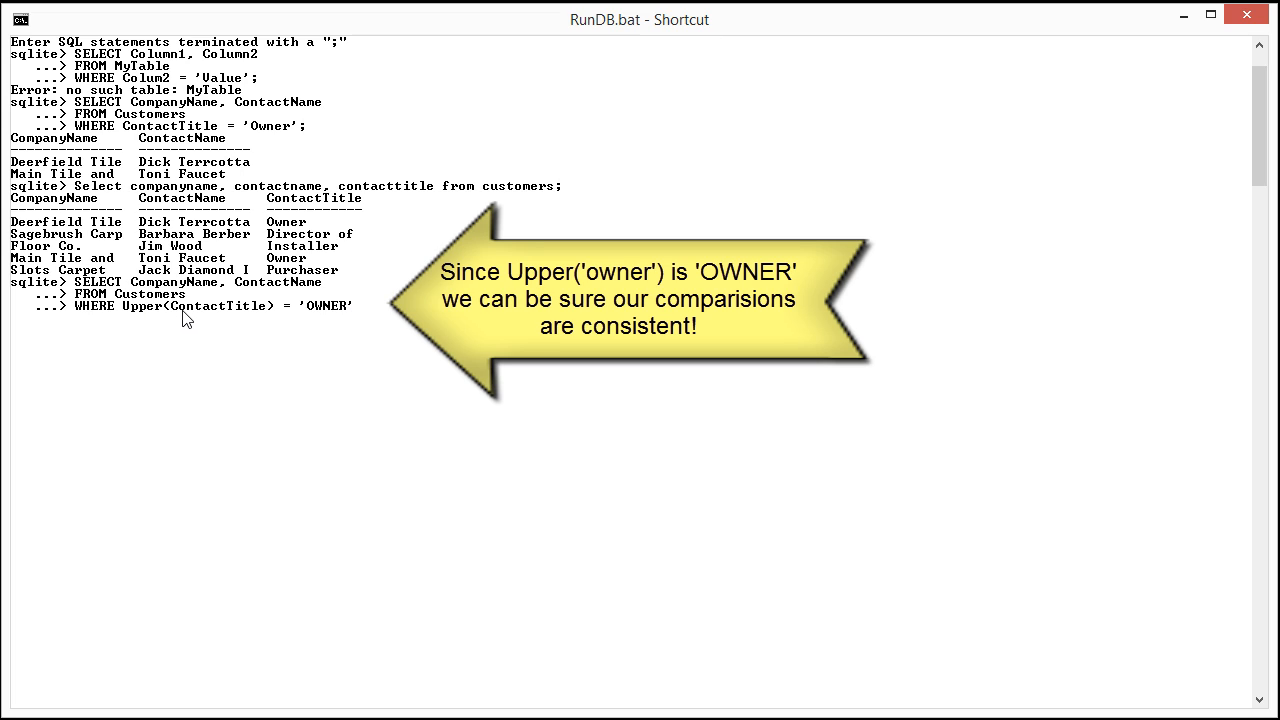
mouse_move(252, 318)
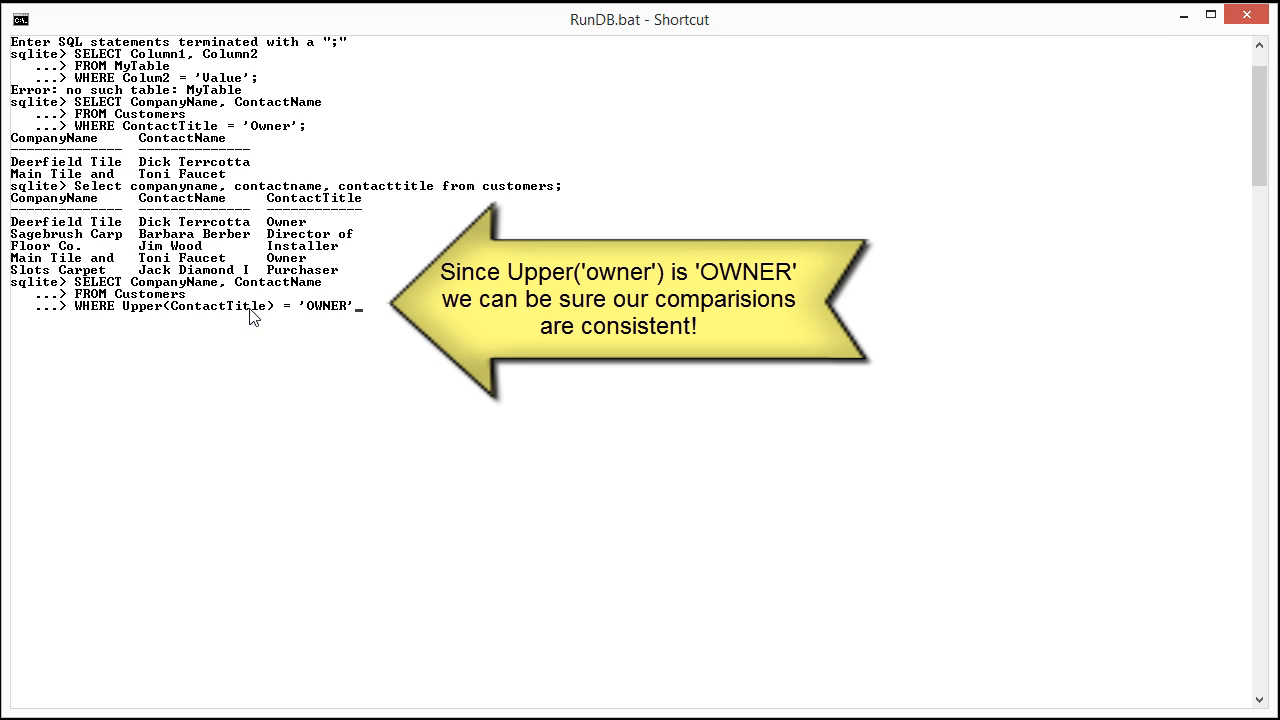
mouse_move(304, 318)
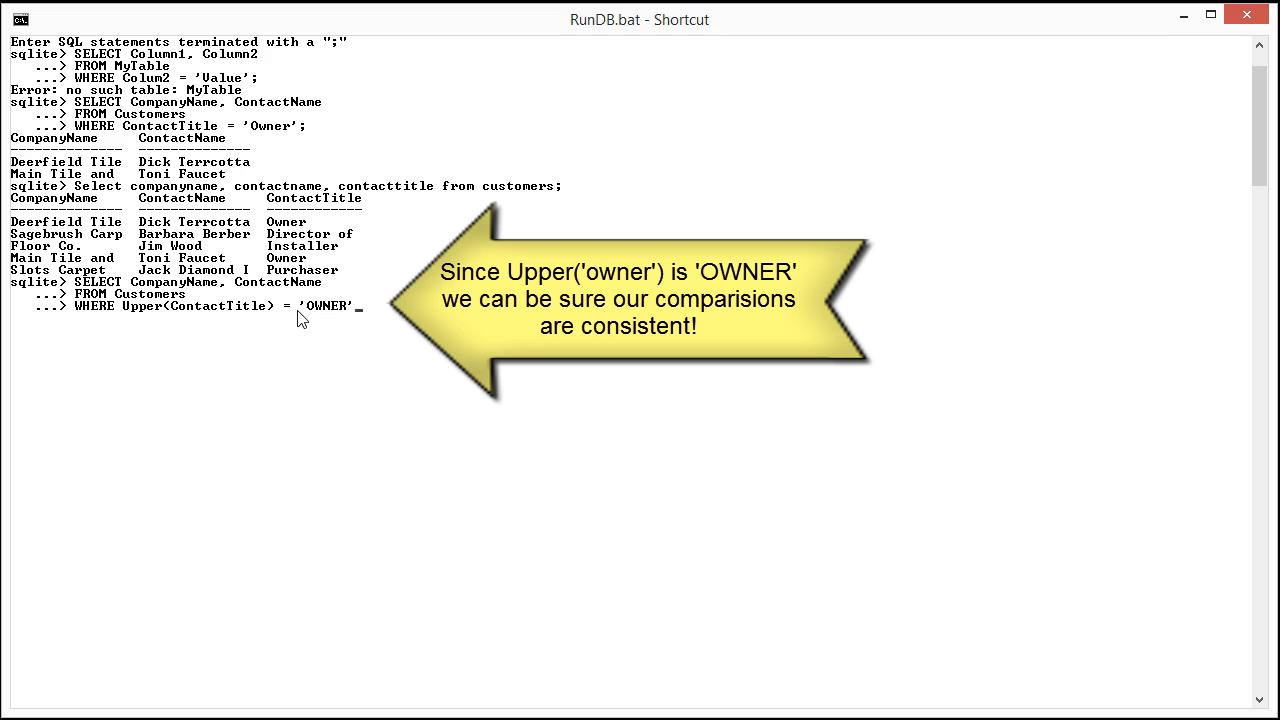
mouse_move(310, 316)
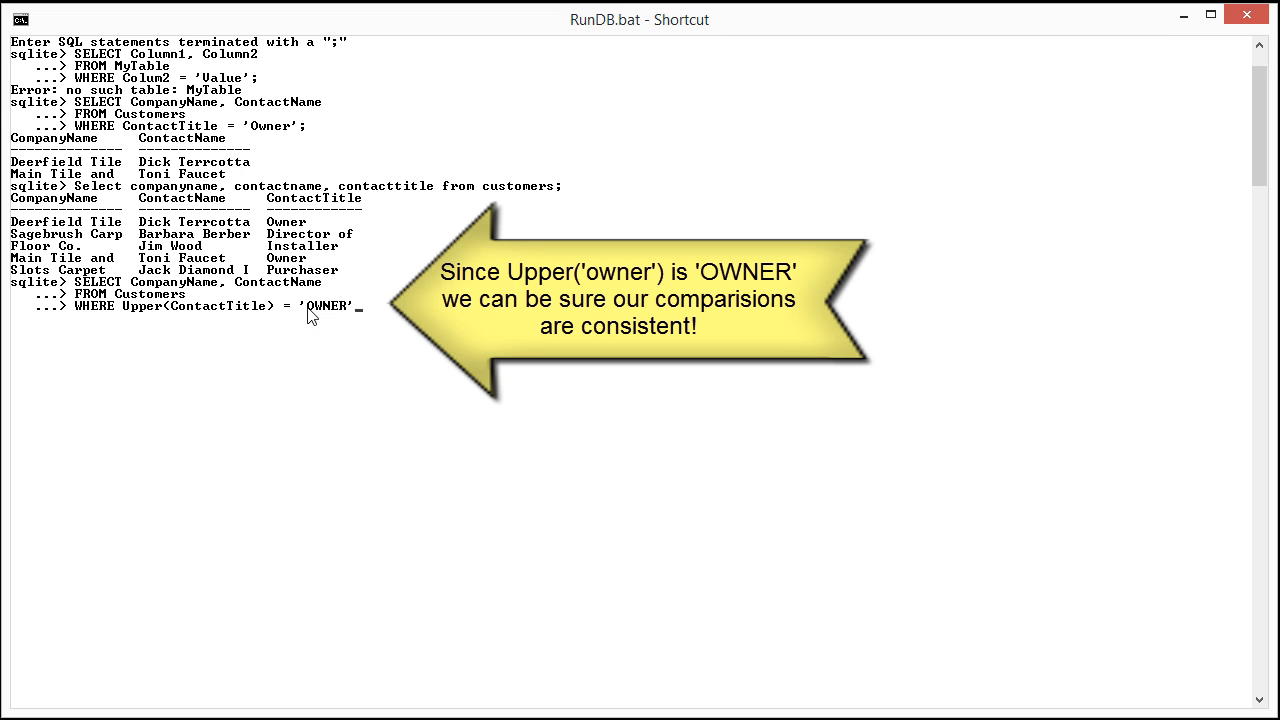
mouse_move(360, 320)
text(;)
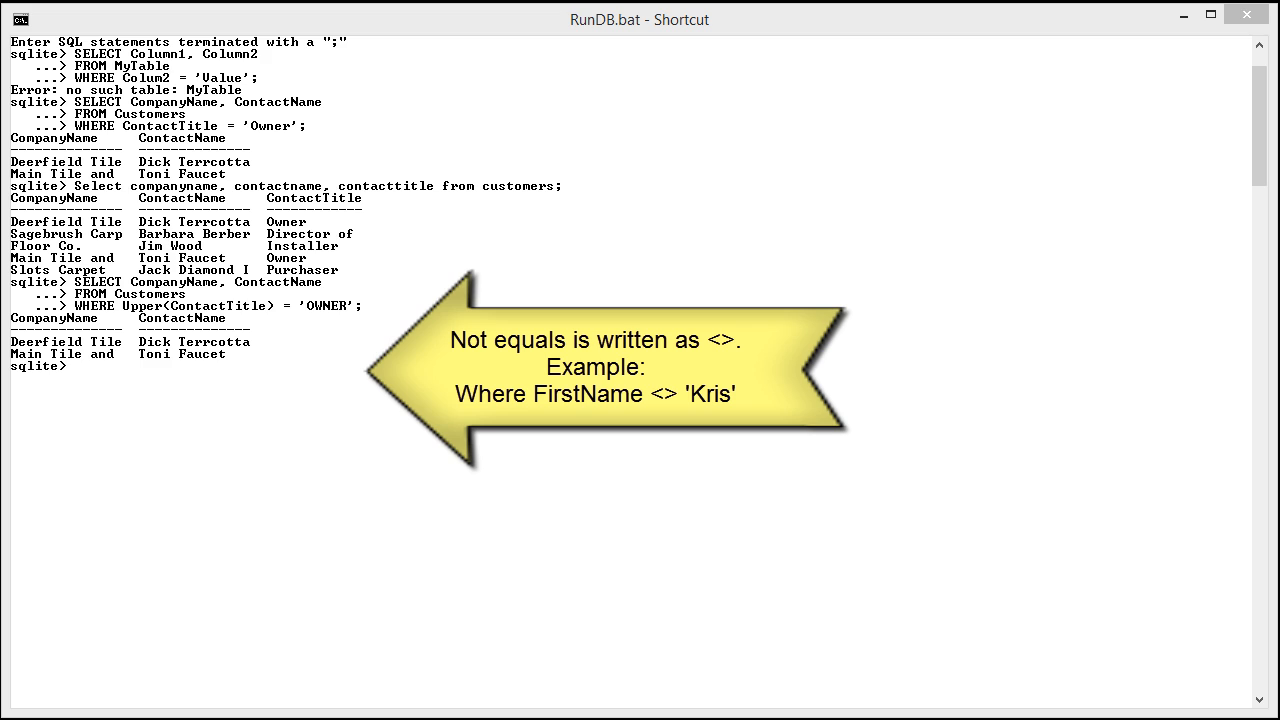
Step: Rerun the pasted query with Upper(ContactTitle) <> 'OWNER', returning three non-Owner rows
right_click(78, 364)
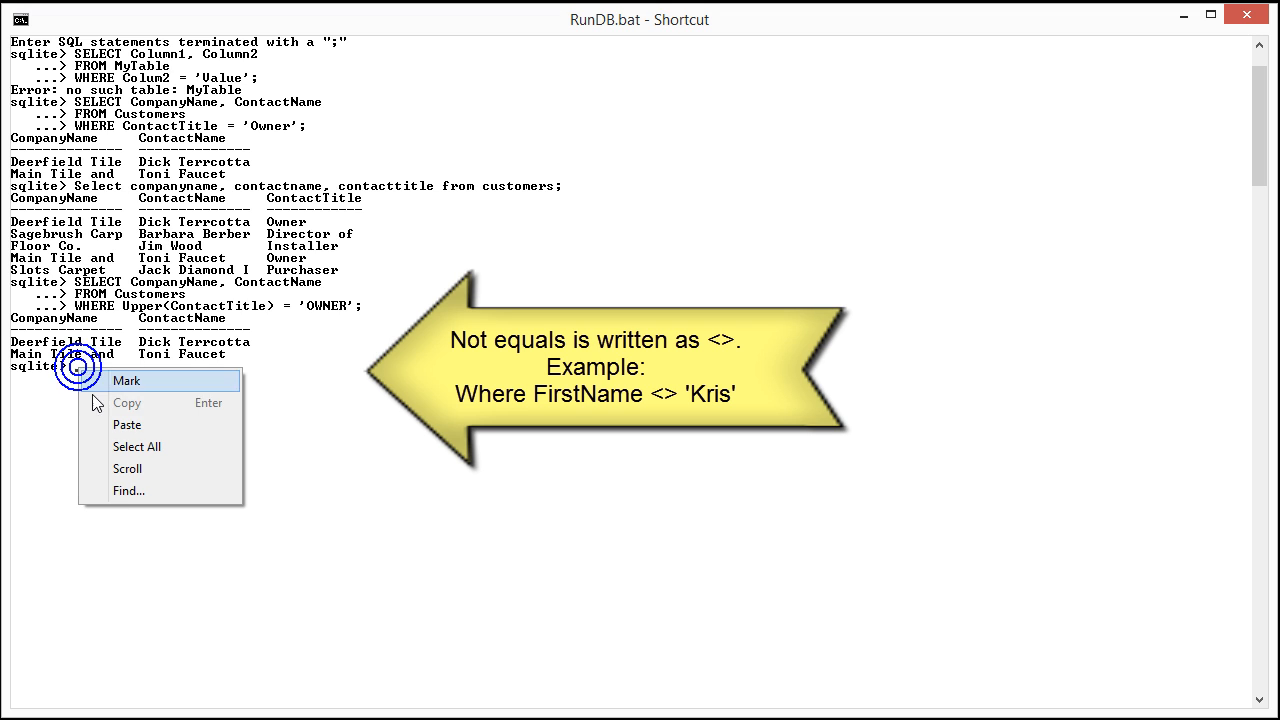
mouse_move(150, 446)
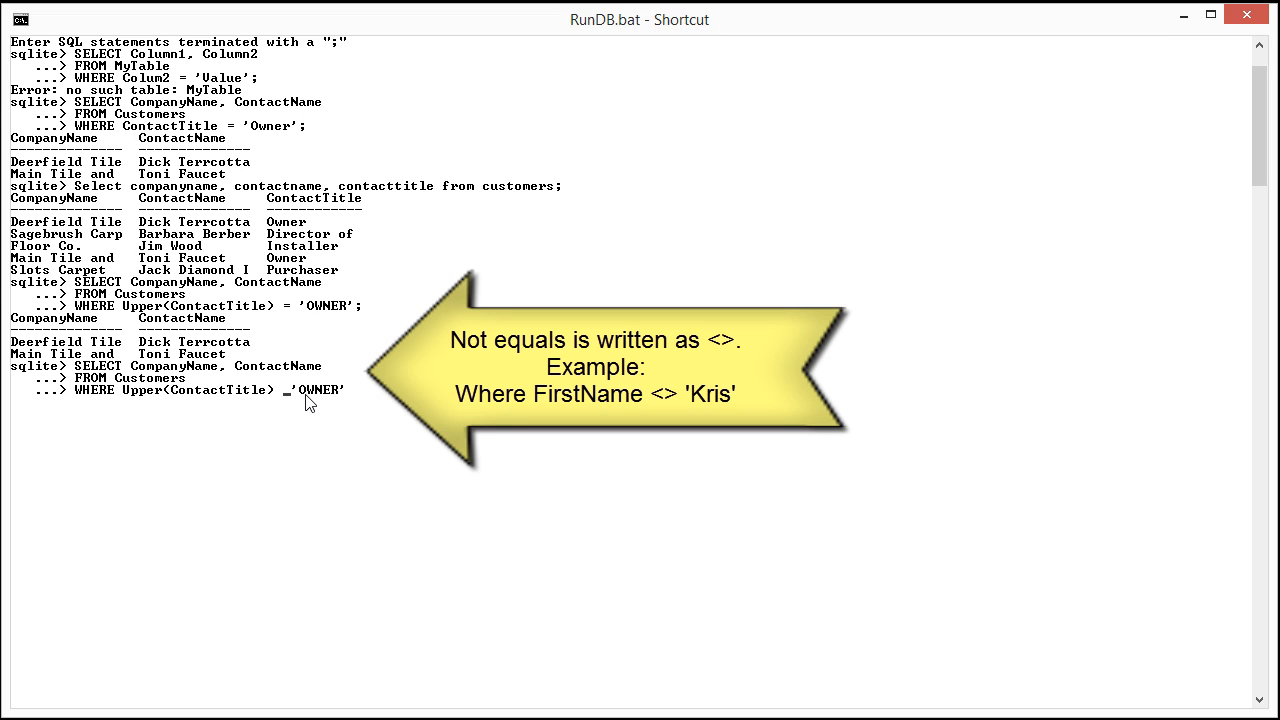
text(<>)
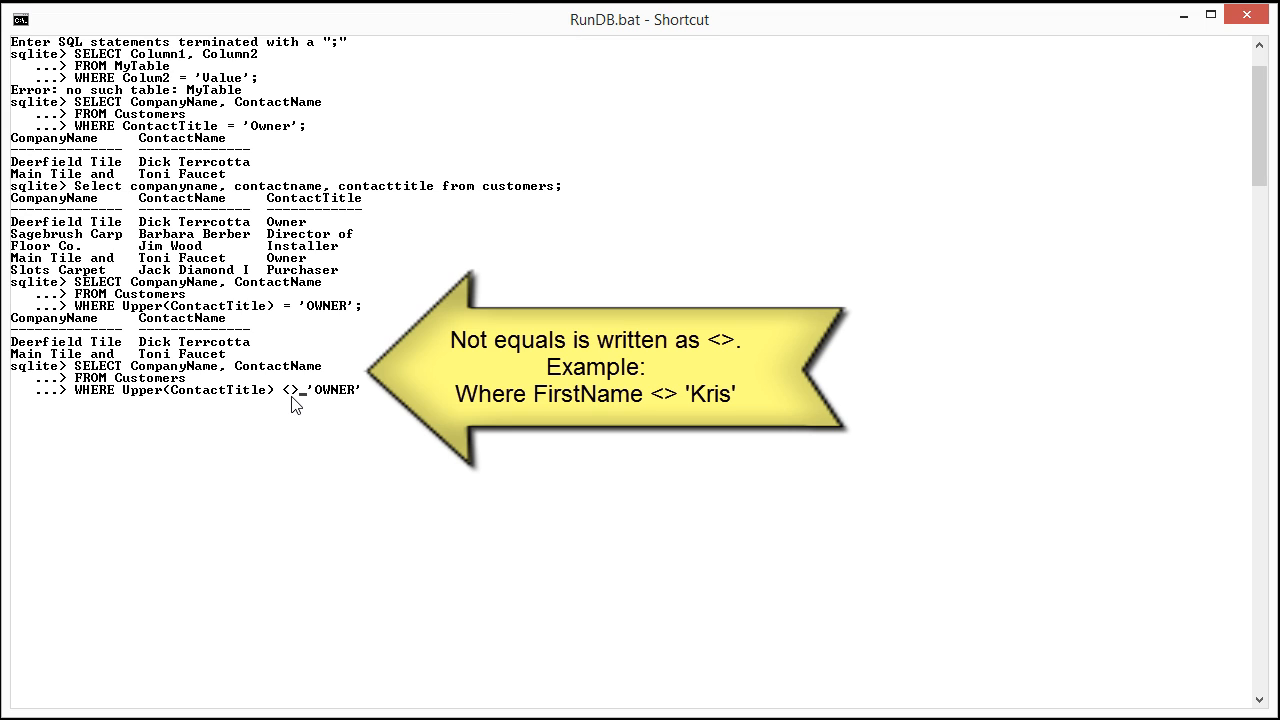
click(372, 460)
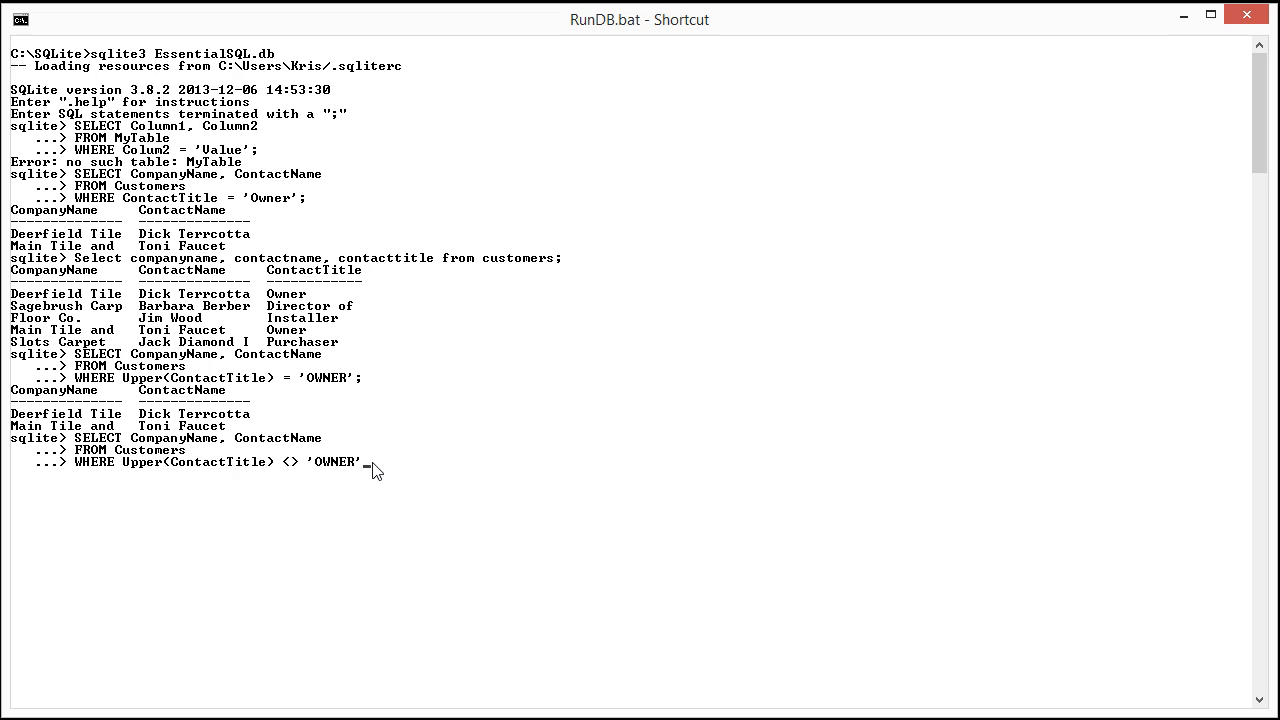
key(enter)
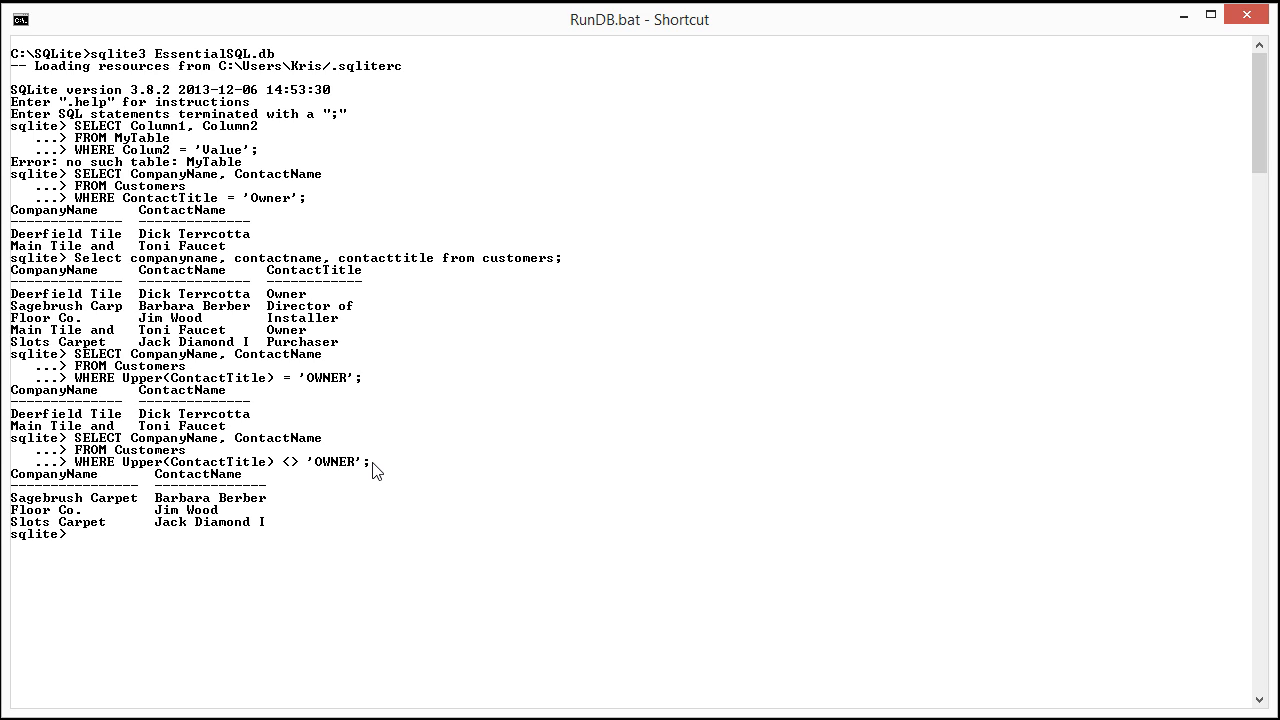